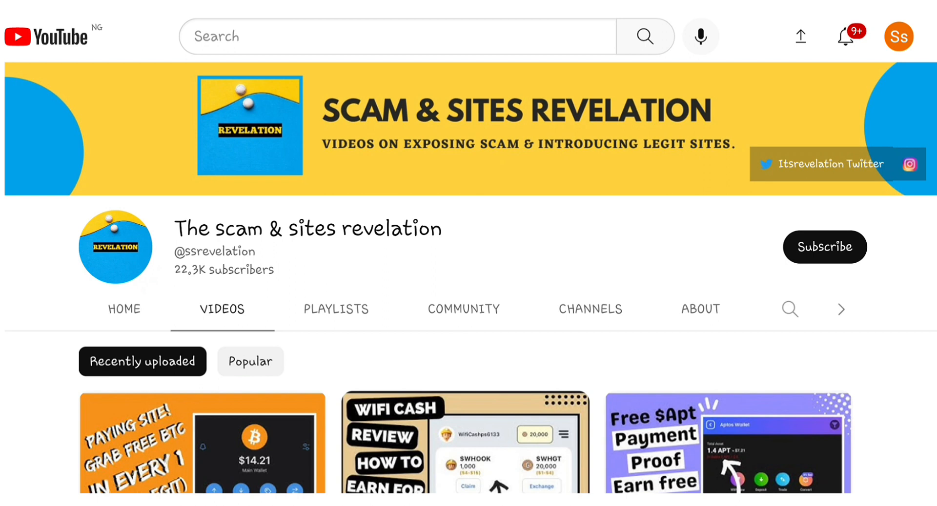
{"action": "mouse_move", "coordinate": [442, 267]}
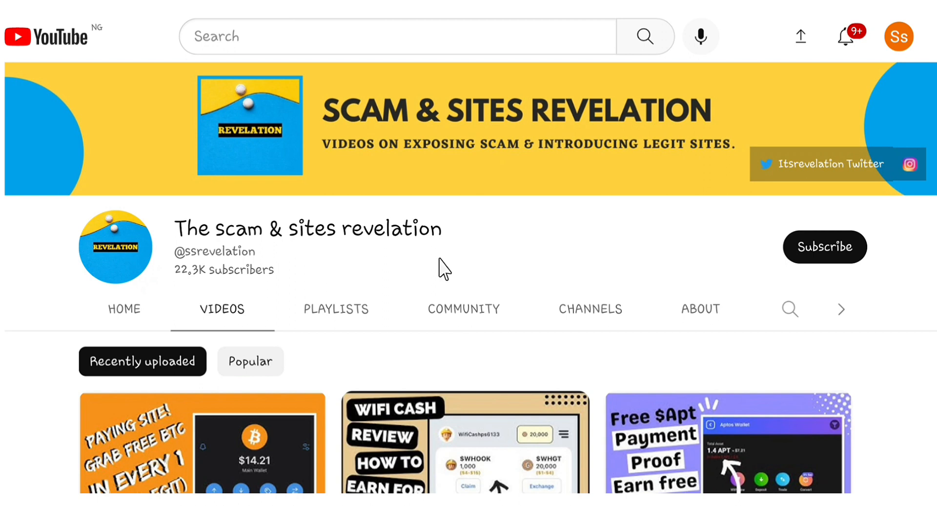
{"action": "mouse_move", "coordinate": [472, 257]}
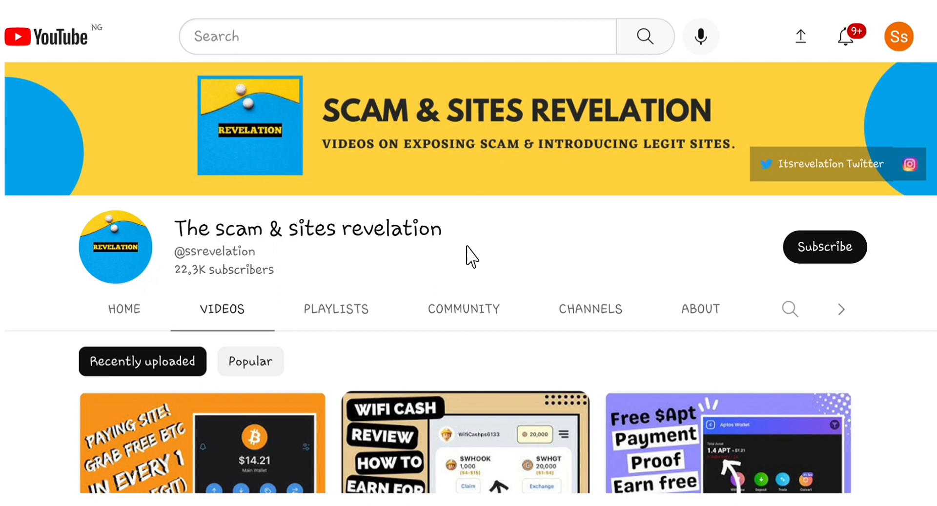
{"action": "mouse_move", "coordinate": [597, 257]}
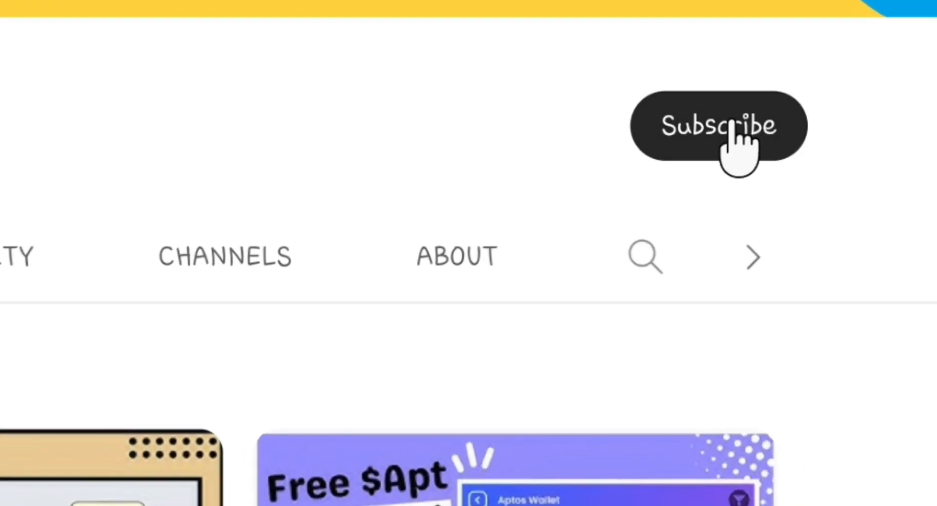
Subscribe to The scam & sites revelation channel with All notifications enabled
{"action": "left_click", "coordinate": [719, 125]}
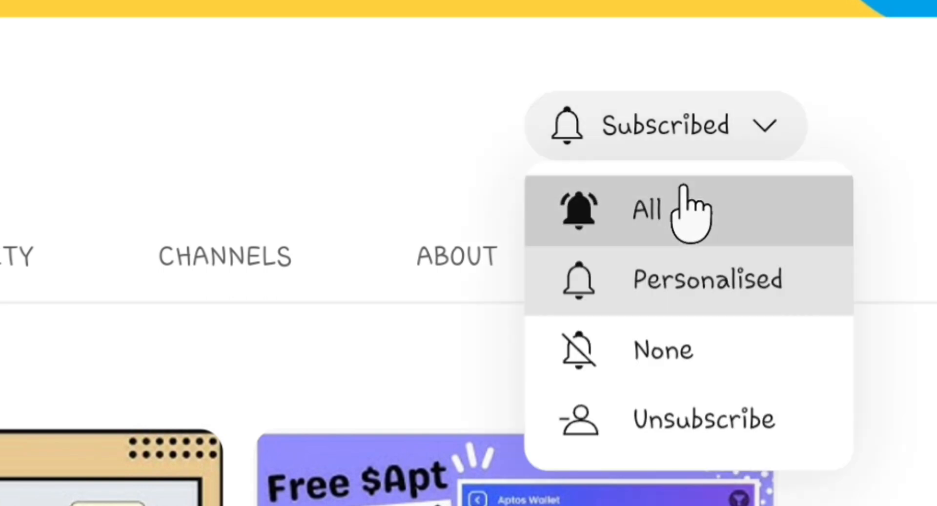
{"action": "left_click", "coordinate": [647, 210]}
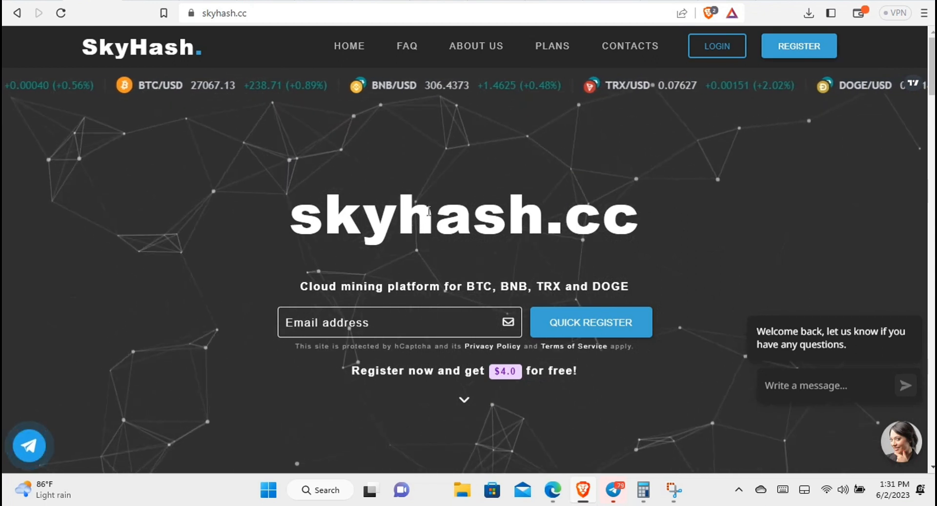
{"action": "scroll", "scroll_direction": "down", "scroll_amount": 3}
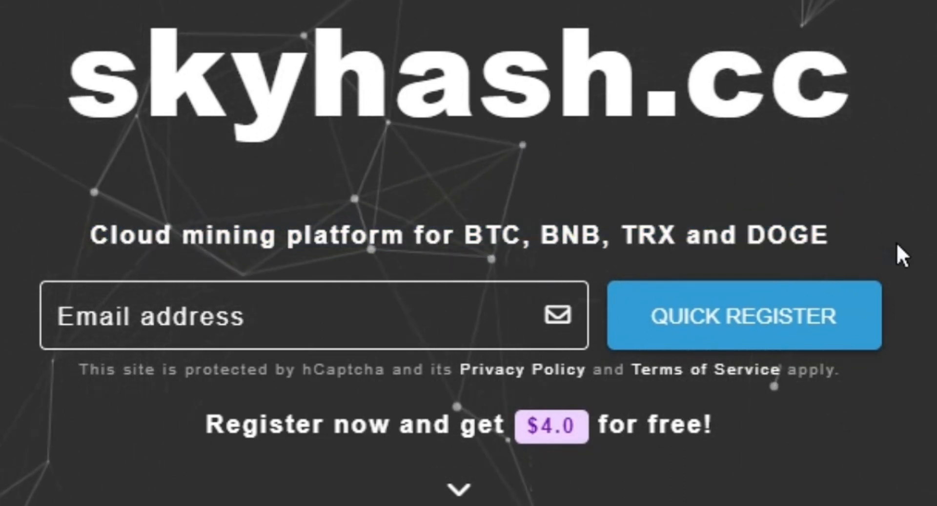
{"action": "mouse_move", "coordinate": [862, 331]}
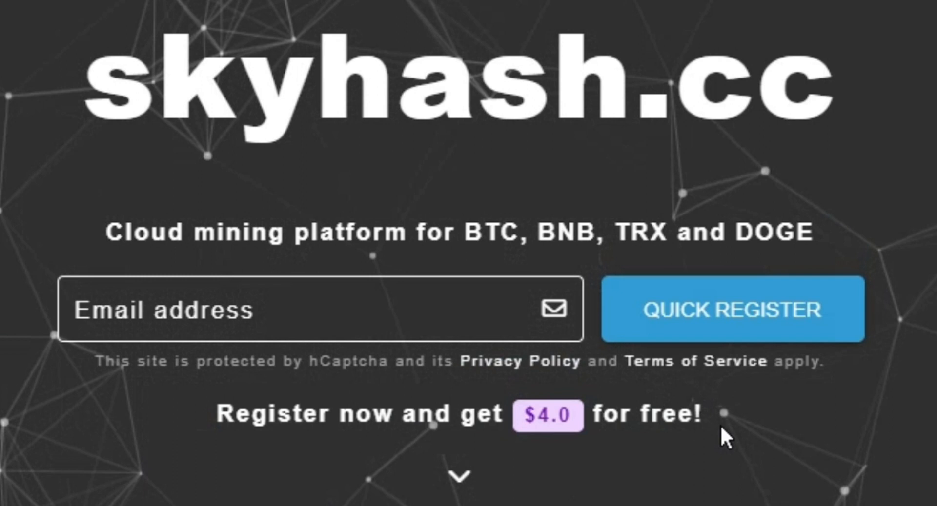
{"action": "scroll", "scroll_direction": "down", "scroll_amount": 3}
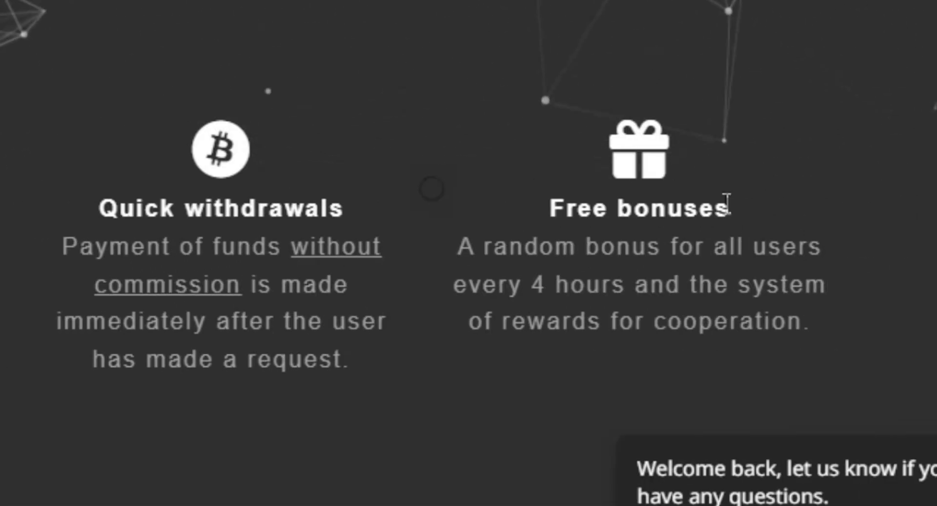
{"action": "mouse_move", "coordinate": [735, 309]}
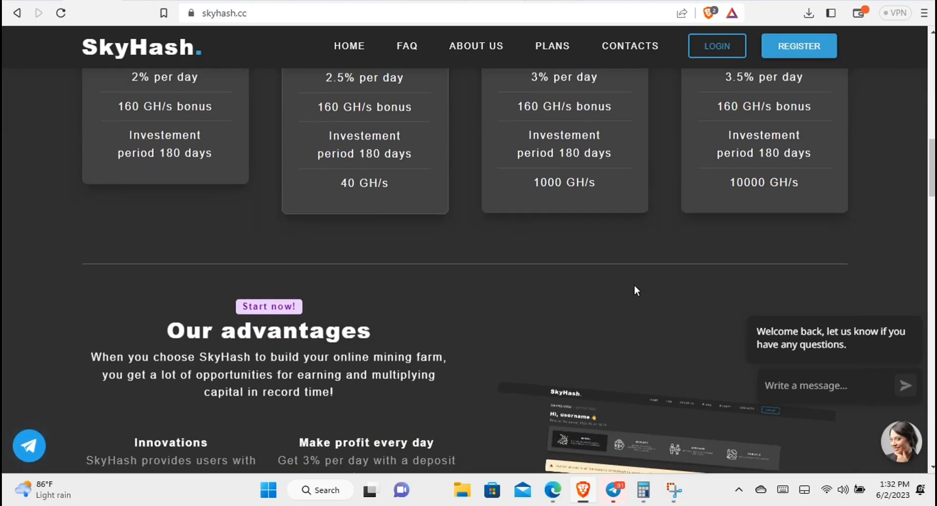
{"action": "scroll", "scroll_direction": "down", "scroll_amount": 3}
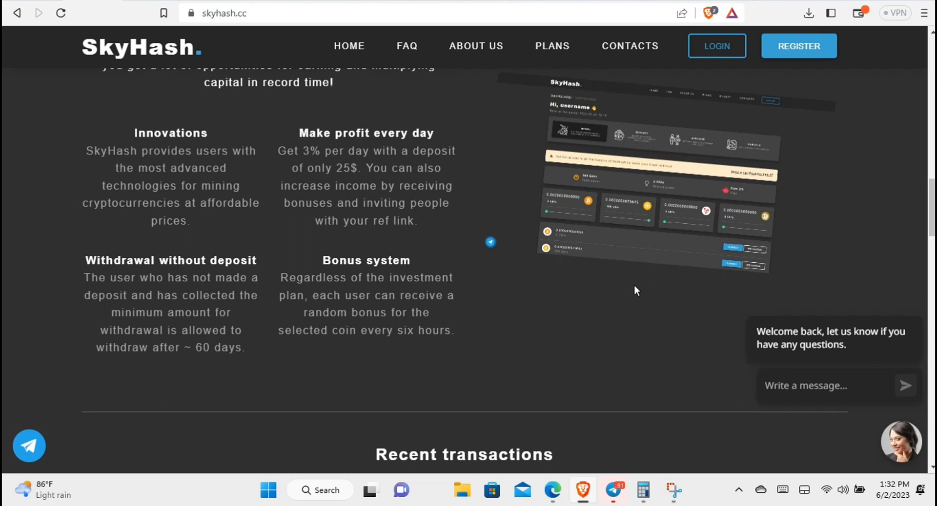
{"action": "scroll", "scroll_direction": "down", "scroll_amount": 3}
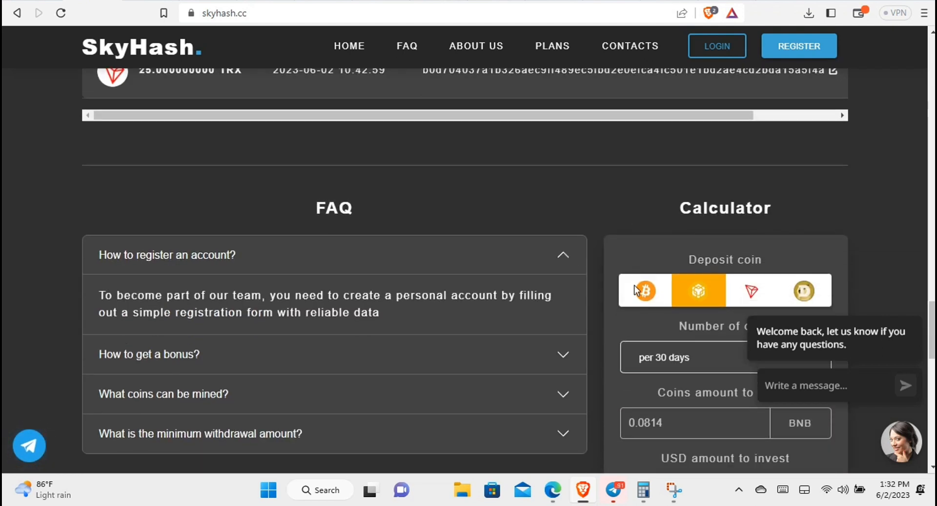
{"action": "scroll", "scroll_direction": "down", "scroll_amount": 3}
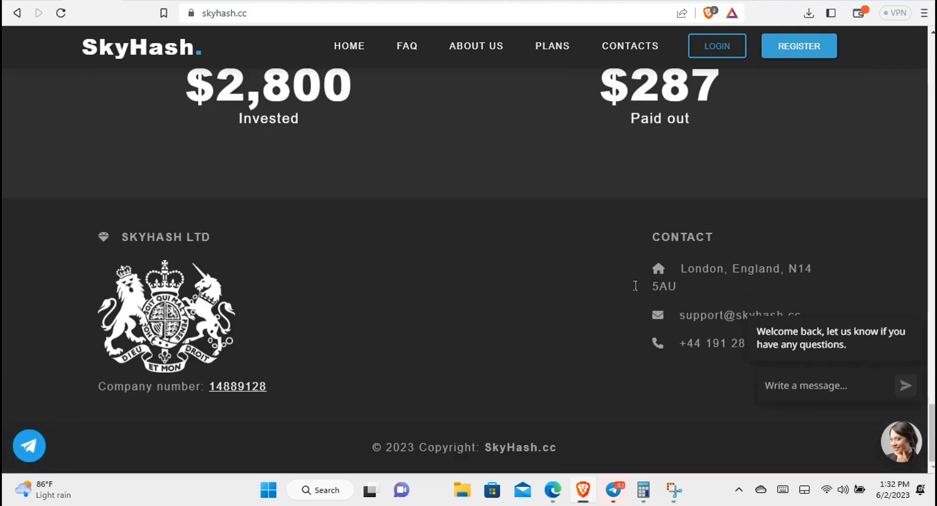
{"action": "scroll", "scroll_direction": "up", "scroll_amount": 3}
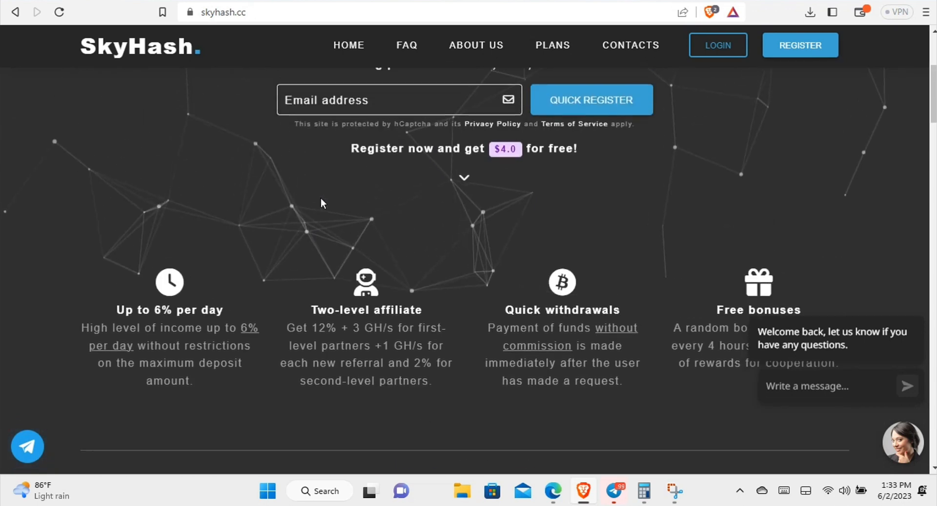
{"action": "scroll", "scroll_direction": "up", "scroll_amount": 3}
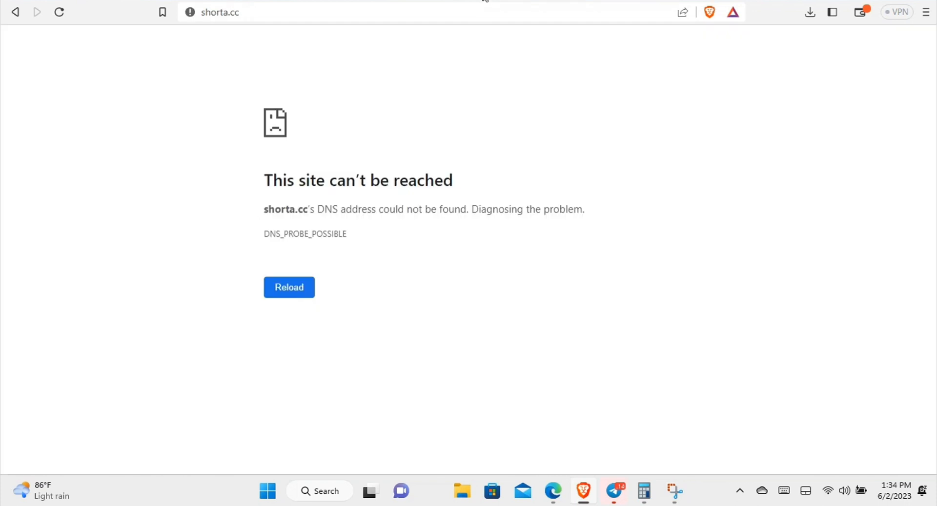
{"action": "mouse_move", "coordinate": [308, 173]}
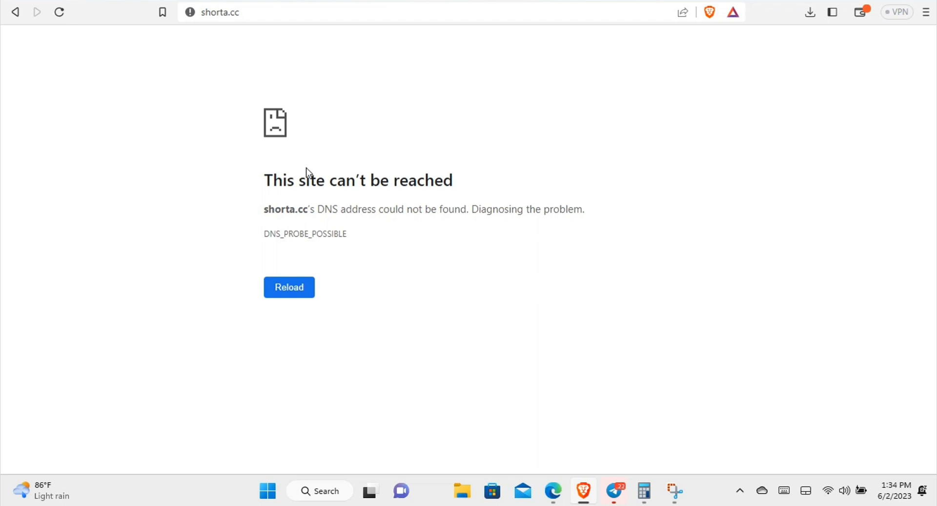
{"action": "mouse_move", "coordinate": [328, 202]}
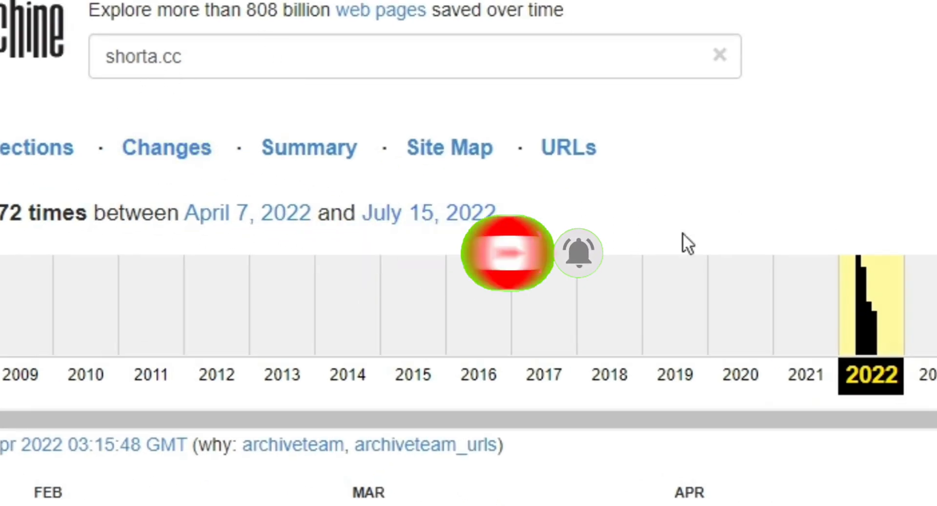
{"action": "mouse_move", "coordinate": [843, 375]}
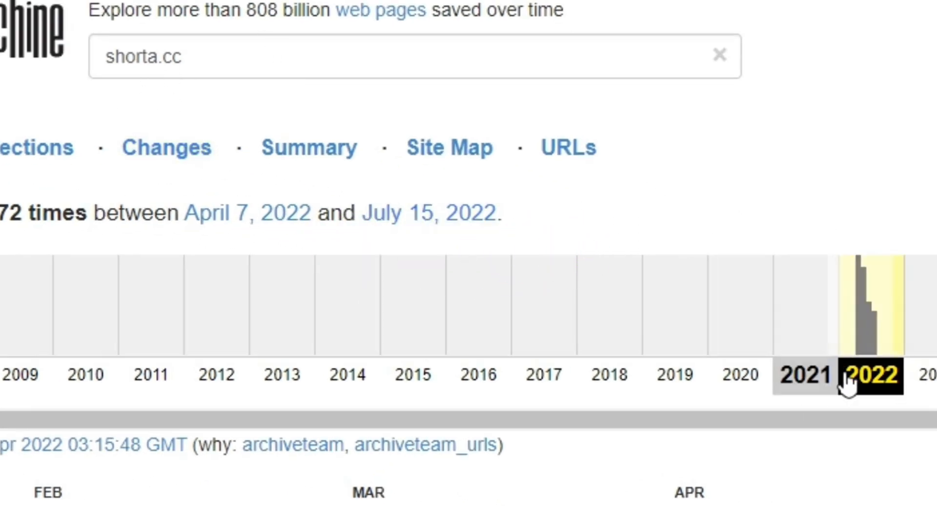
Scroll shorta.cc's 2022 capture calendar and pick the April 7, 2022 13:58:01 snapshot
{"action": "scroll", "scroll_direction": "down", "scroll_amount": 3}
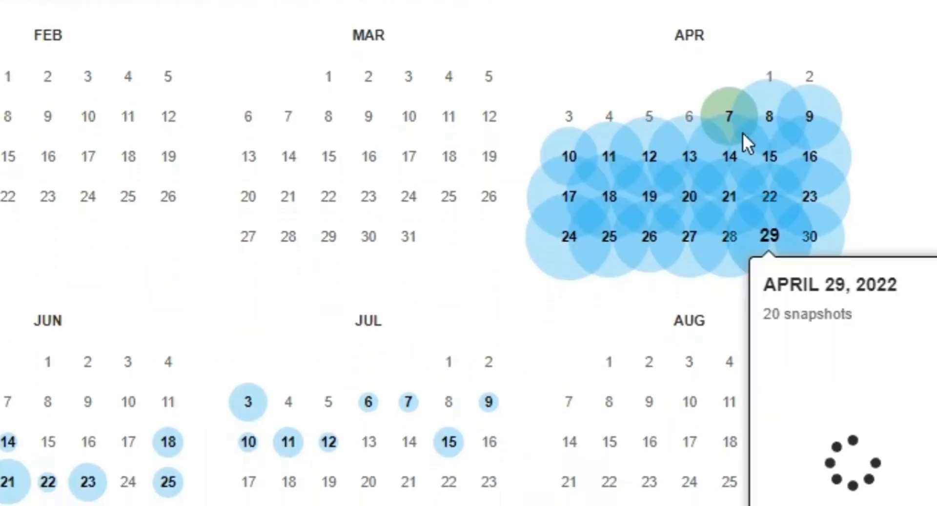
{"action": "scroll", "scroll_direction": "down", "scroll_amount": 3}
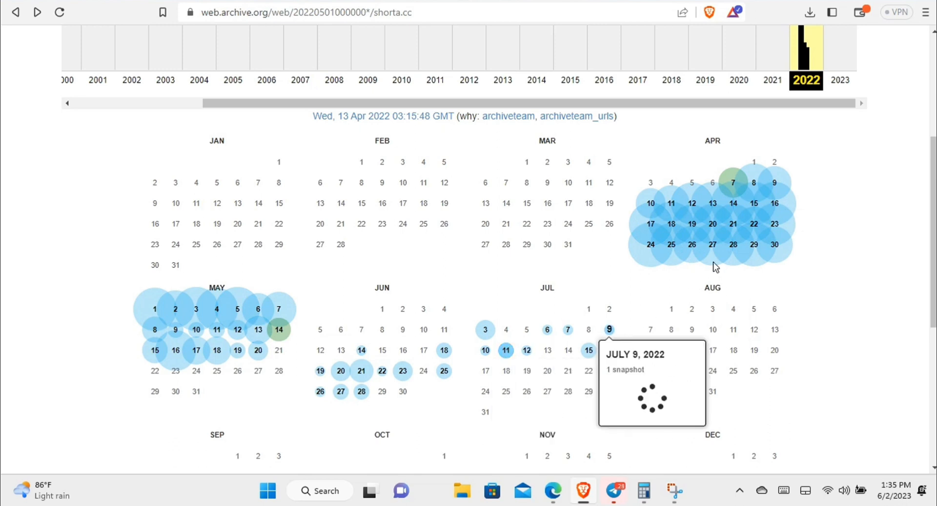
{"action": "left_click", "coordinate": [733, 182]}
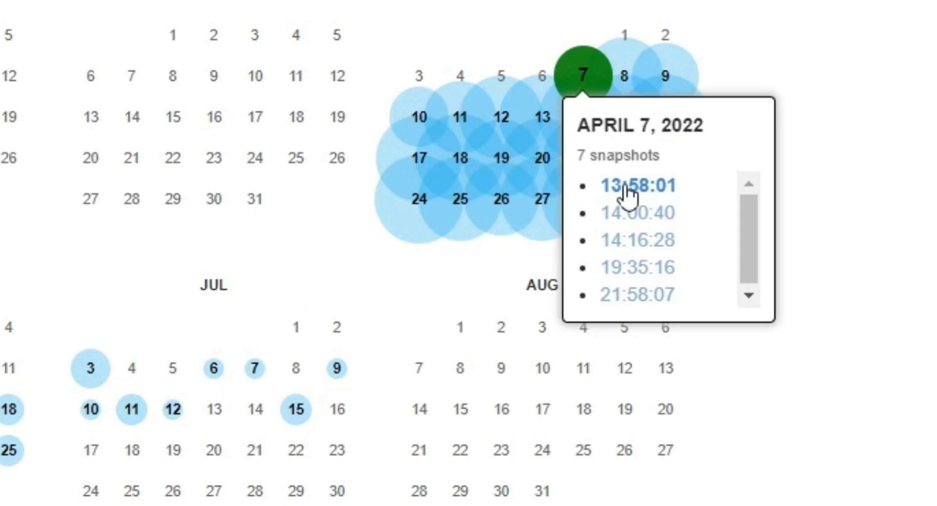
{"action": "right_click", "coordinate": [638, 186]}
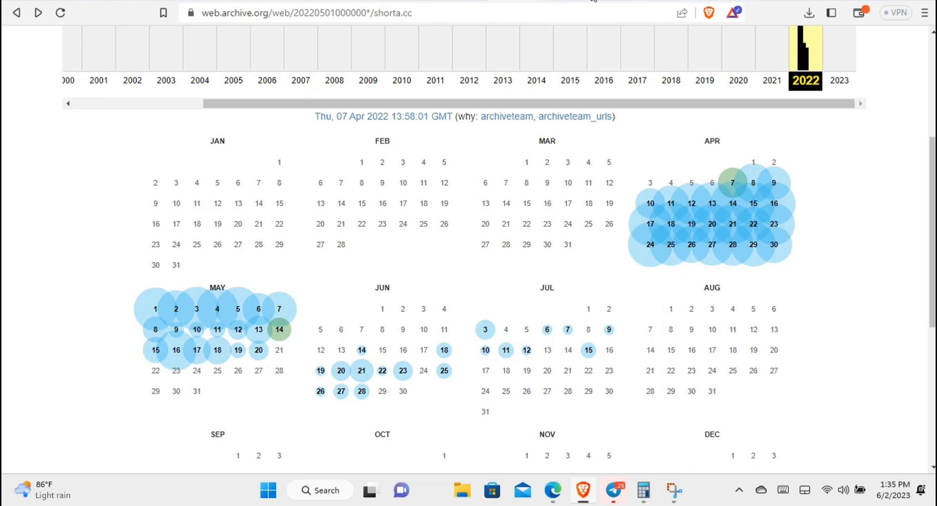
Open the April 7, 2022 shorta.cc capture and scroll to its 6% per day features
{"action": "left_click", "coordinate": [732, 183]}
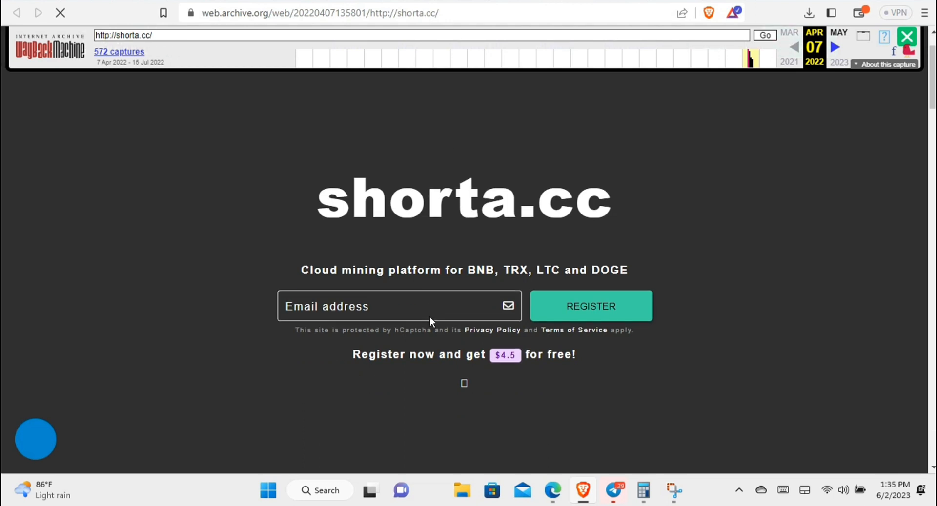
{"action": "scroll", "scroll_direction": "down", "scroll_amount": 3}
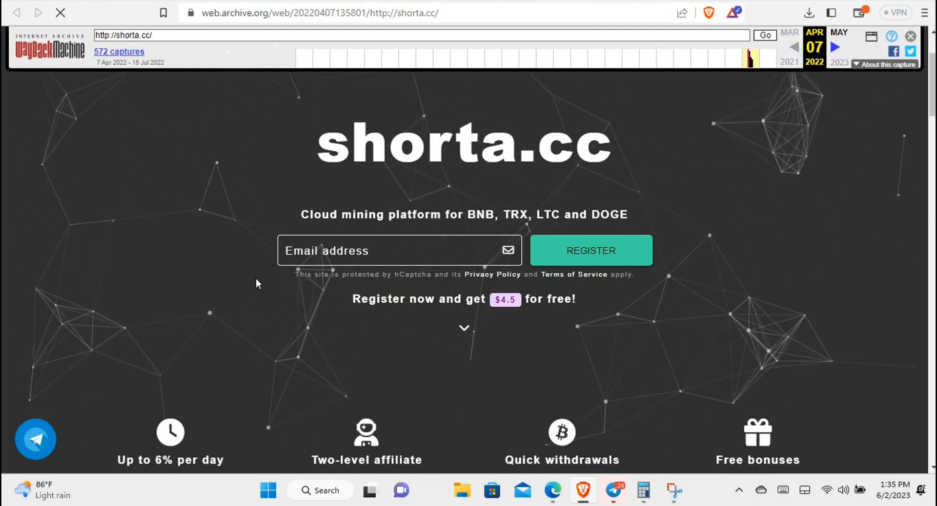
{"action": "mouse_move", "coordinate": [335, 285]}
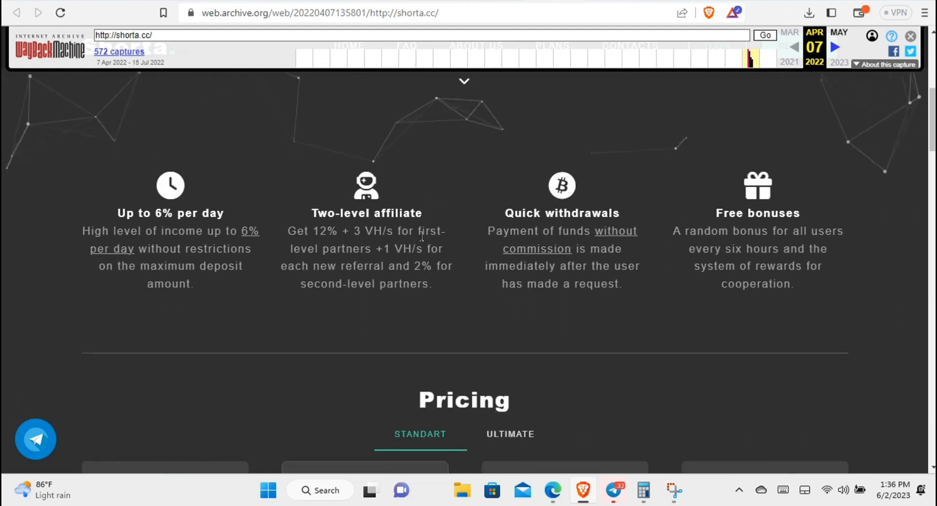
{"action": "scroll", "scroll_direction": "down", "scroll_amount": 3}
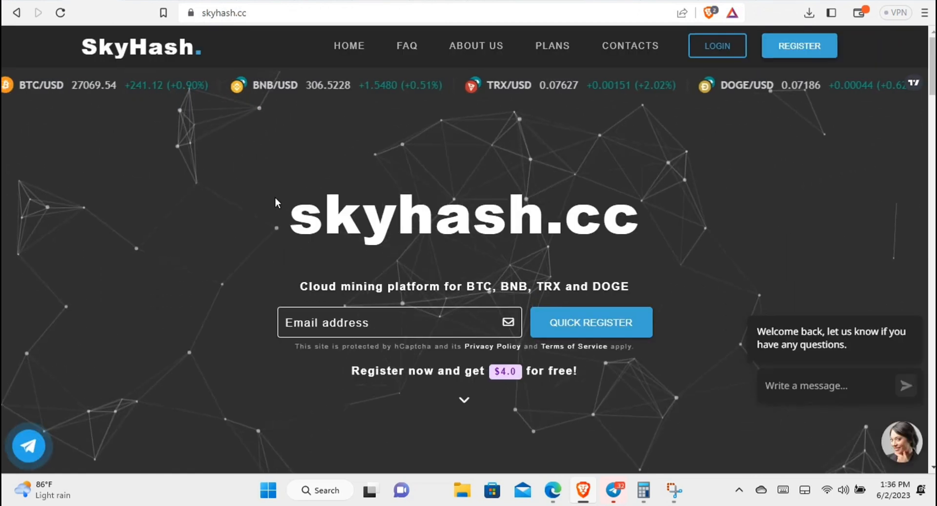
Scroll skyhash.cc down to its 6% per day and affiliate bonus feature blocks
{"action": "scroll", "scroll_direction": "down", "scroll_amount": 3}
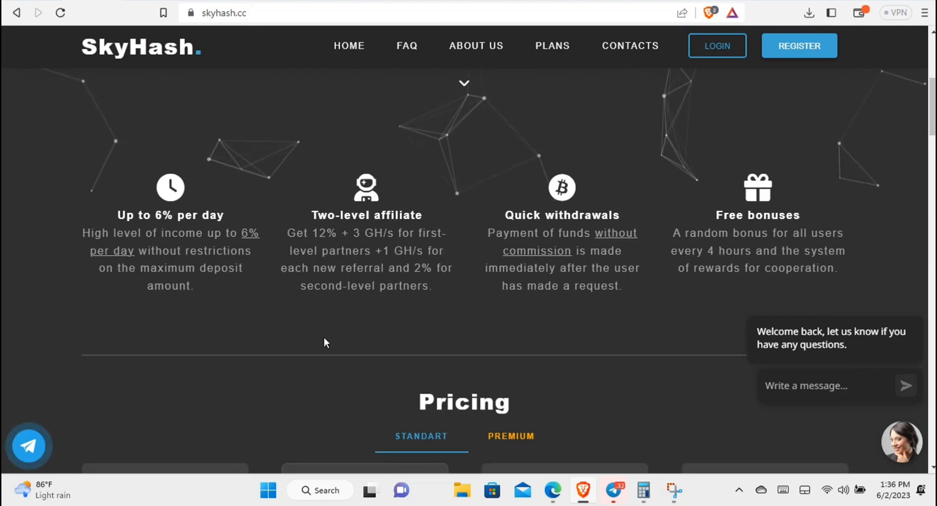
{"action": "mouse_move", "coordinate": [397, 338]}
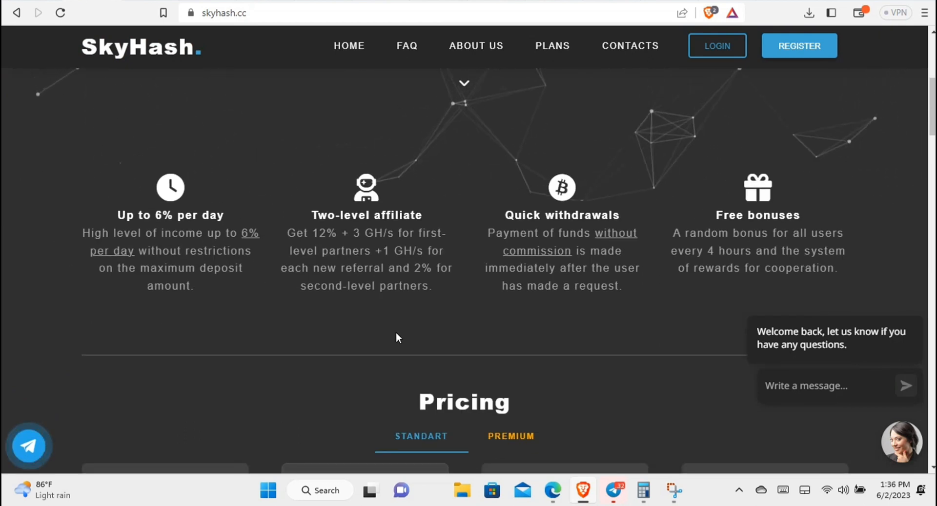
{"action": "mouse_move", "coordinate": [481, 251]}
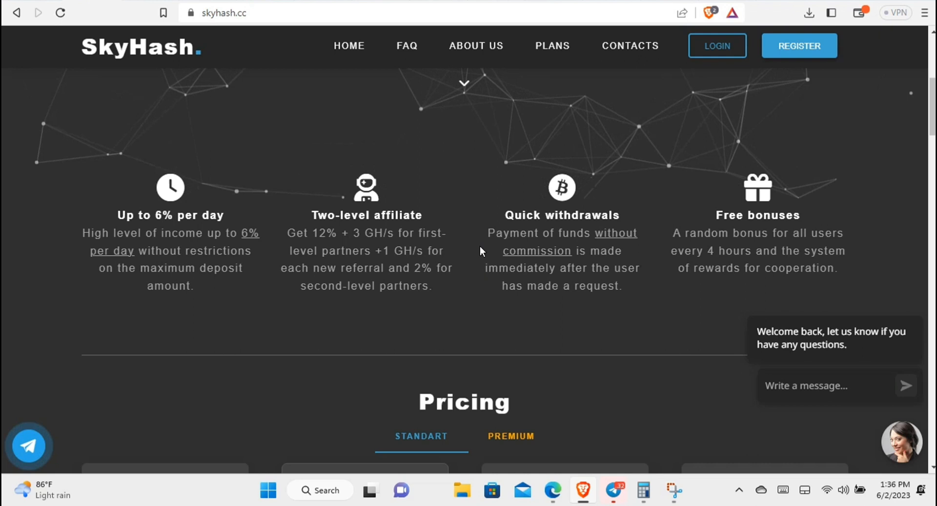
{"action": "mouse_move", "coordinate": [445, 176]}
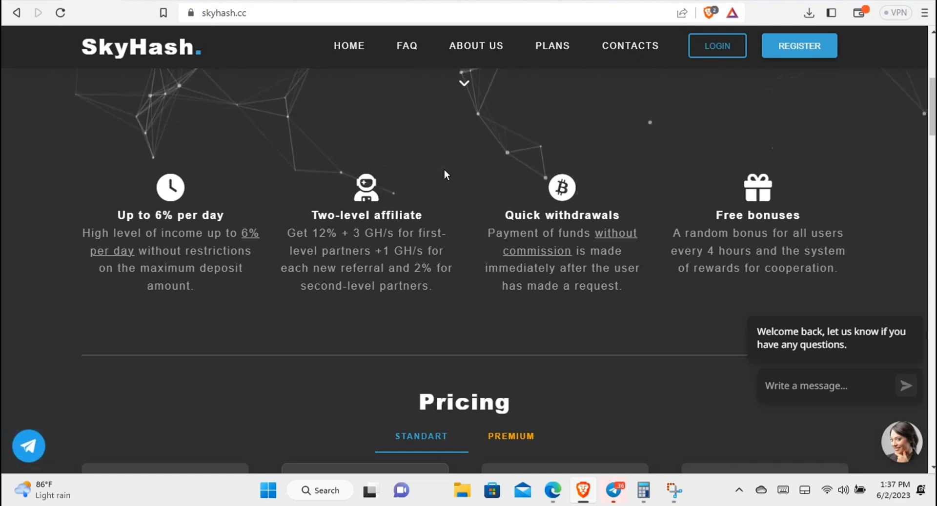
{"action": "mouse_move", "coordinate": [581, 190]}
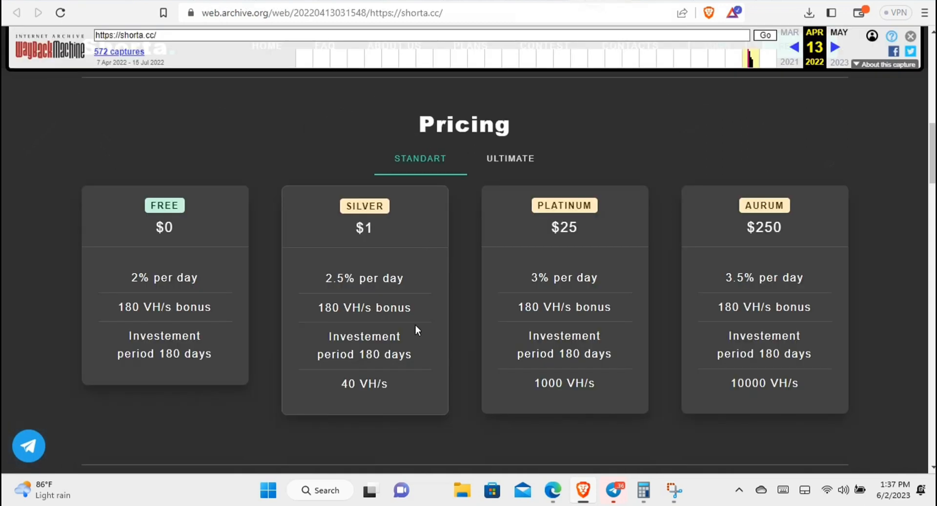
{"action": "mouse_move", "coordinate": [109, 6]}
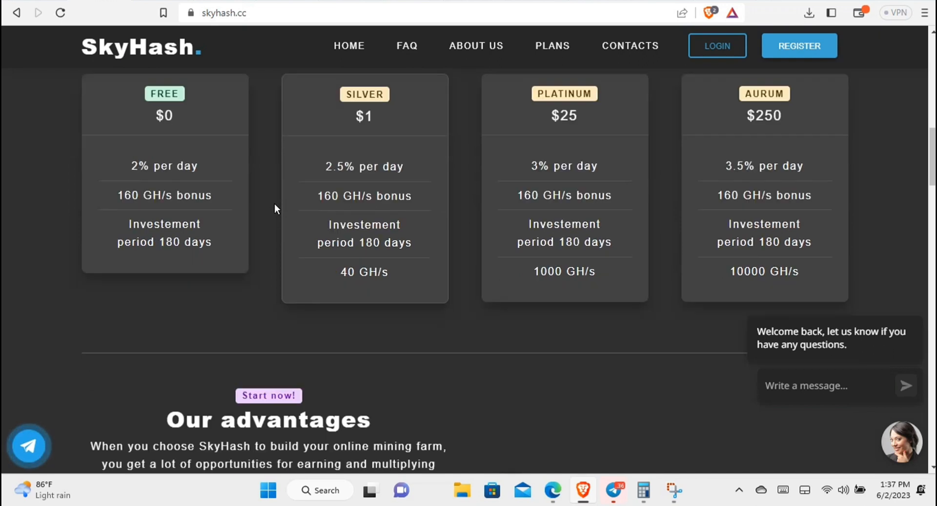
Scroll through Pricing, Our advantages and footer on both sites, then return to top
{"action": "scroll", "scroll_direction": "down", "scroll_amount": 3}
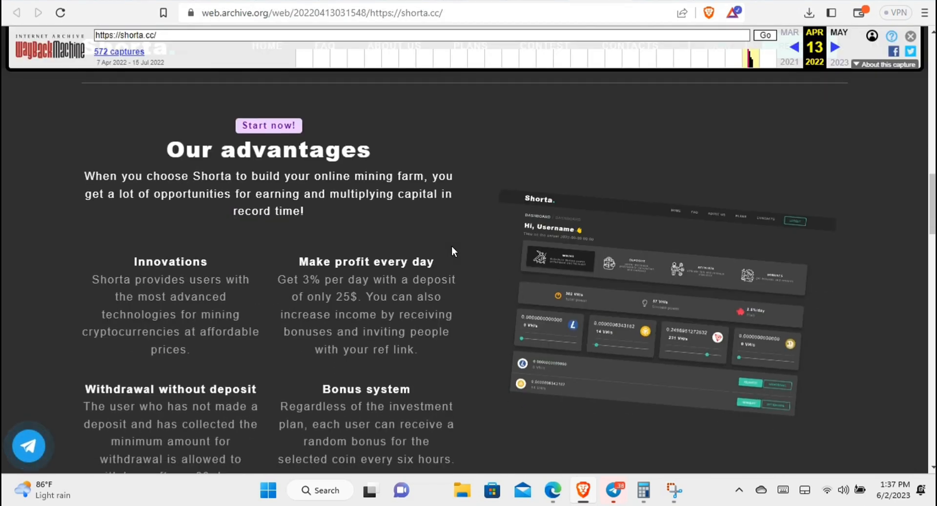
{"action": "scroll", "scroll_direction": "down", "scroll_amount": 3}
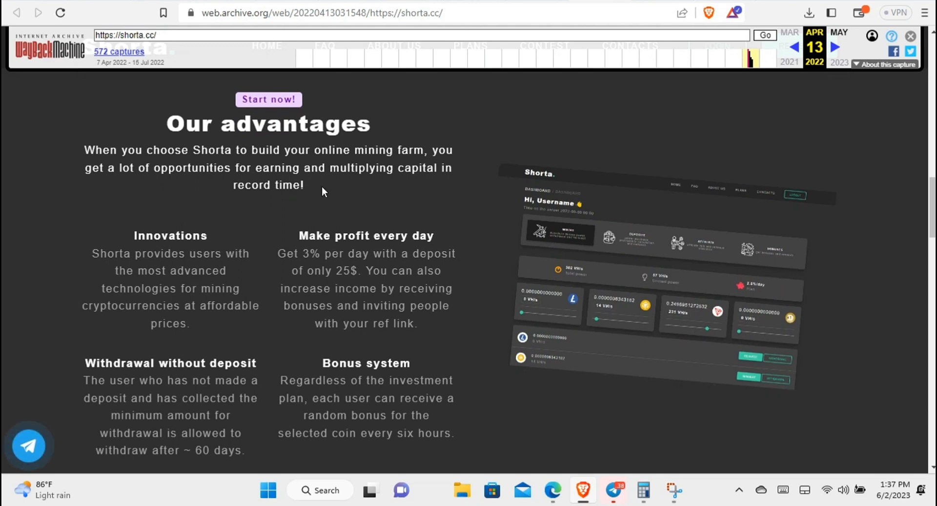
{"action": "scroll", "scroll_direction": "down", "scroll_amount": 3}
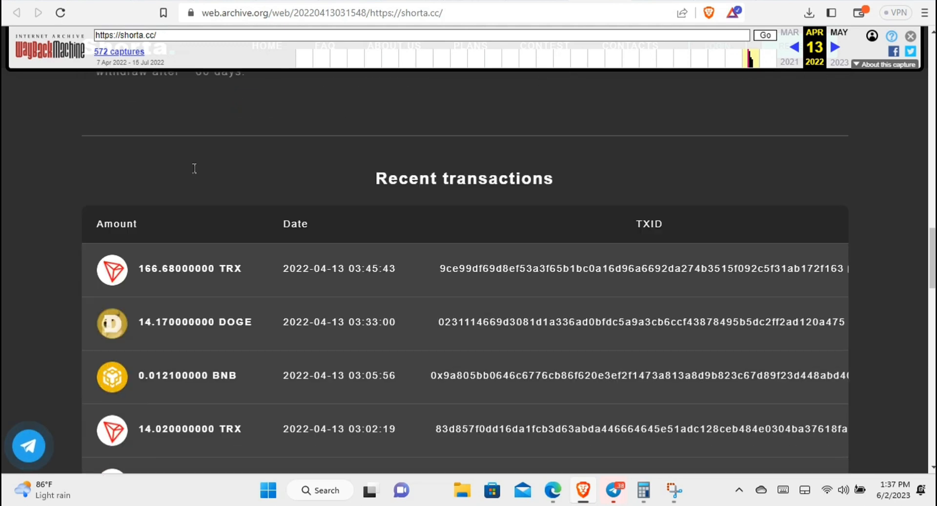
{"action": "scroll", "scroll_direction": "down", "scroll_amount": 3}
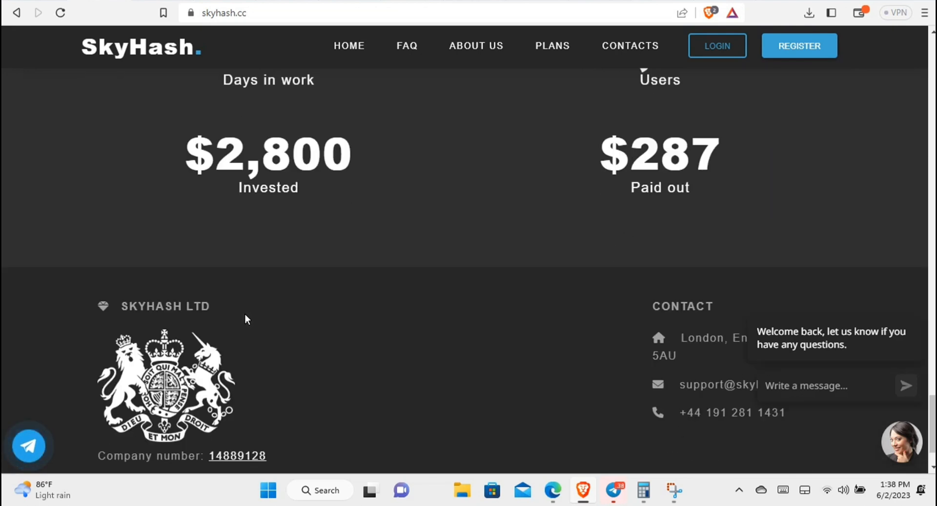
{"action": "scroll", "scroll_direction": "down", "scroll_amount": 3}
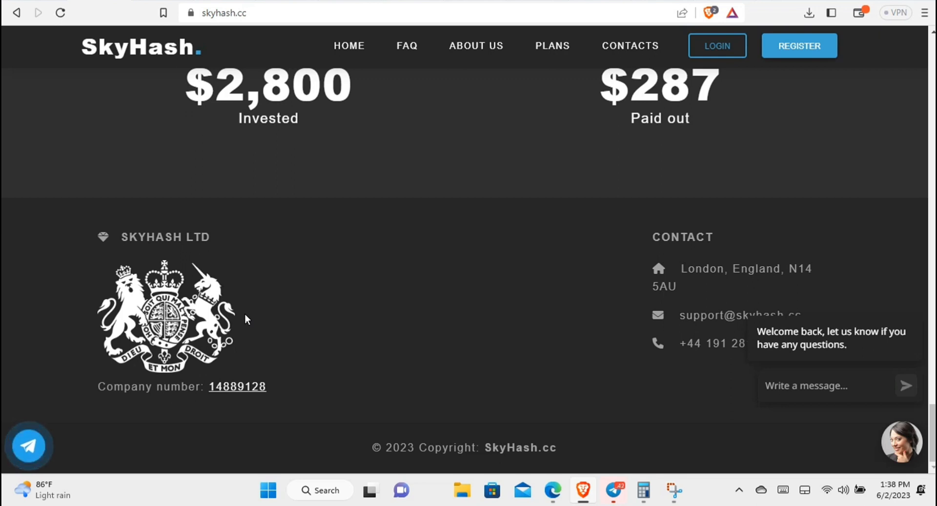
{"action": "scroll", "scroll_direction": "up", "scroll_amount": 3}
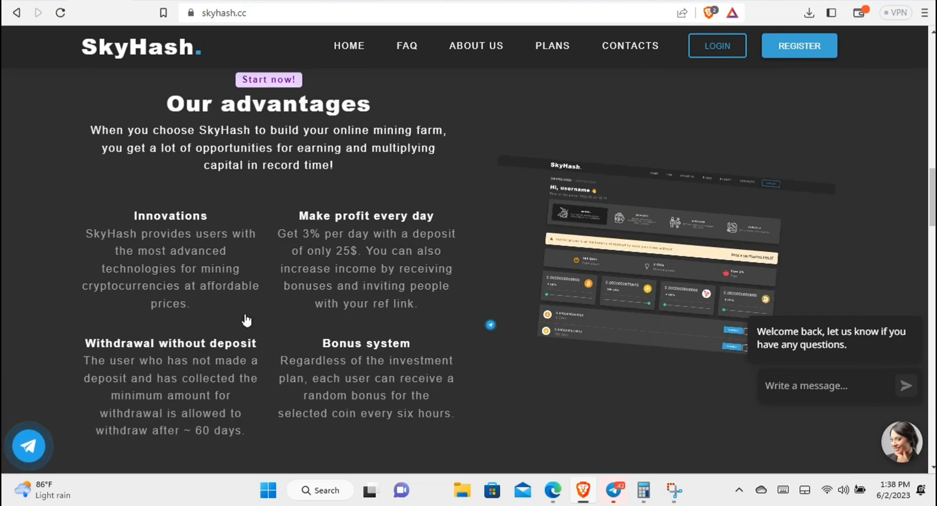
{"action": "scroll", "scroll_direction": "up", "scroll_amount": 3}
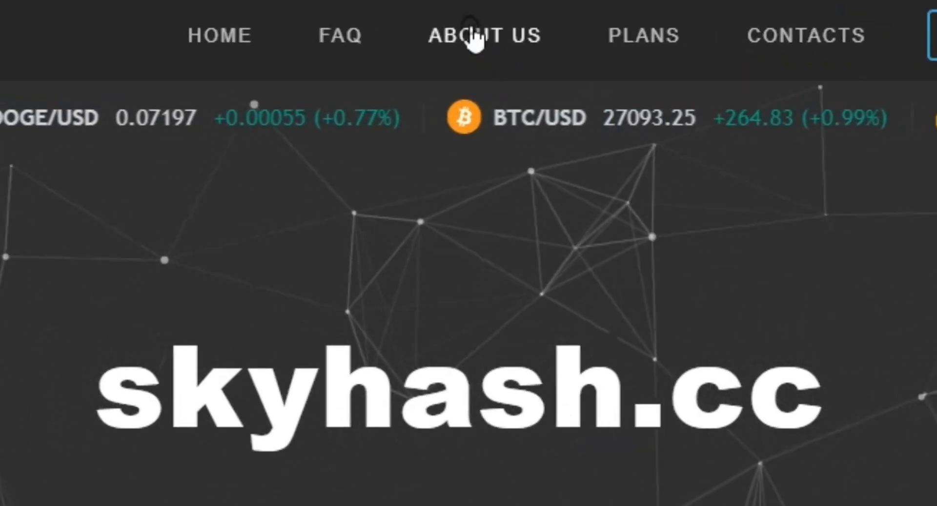
Open skyhash.cc's ABOUT US page and pass the Click Me security check
{"action": "left_click", "coordinate": [469, 36]}
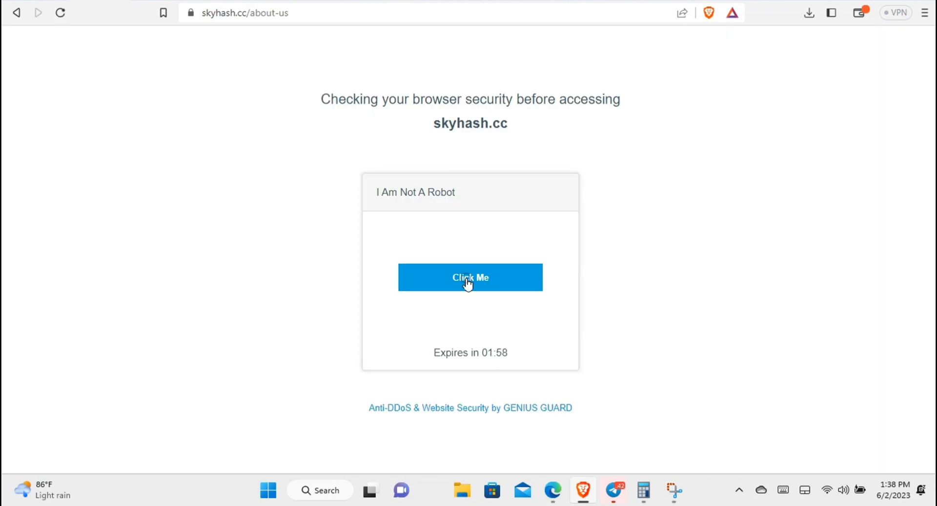
{"action": "left_click", "coordinate": [470, 278]}
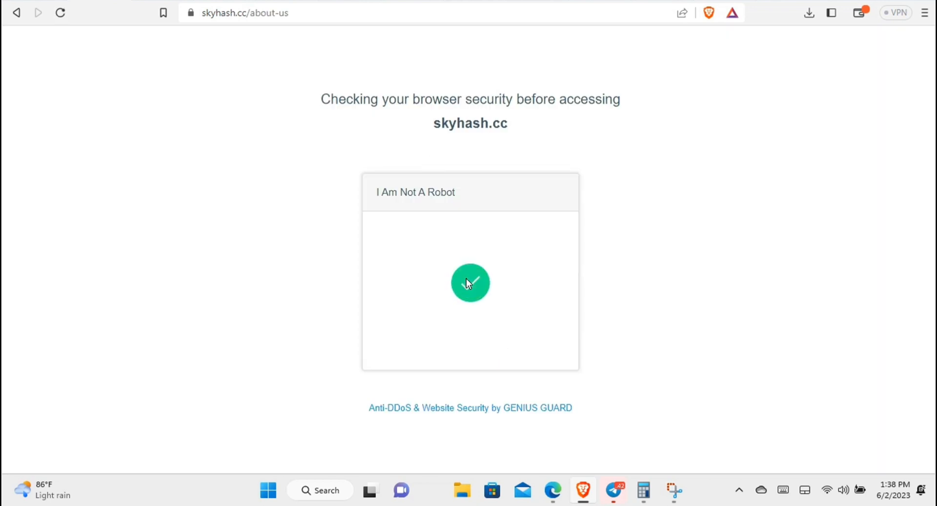
{"action": "left_click", "coordinate": [469, 283]}
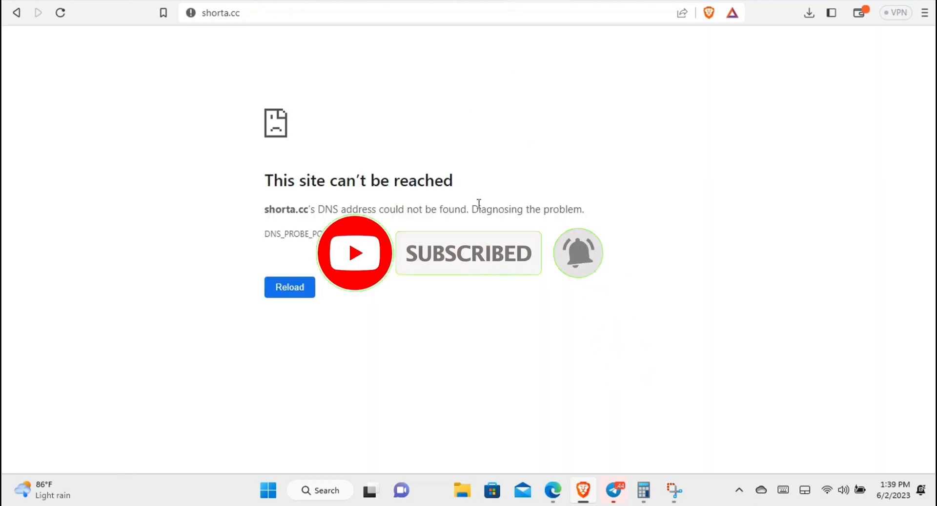
{"action": "mouse_move", "coordinate": [475, 194]}
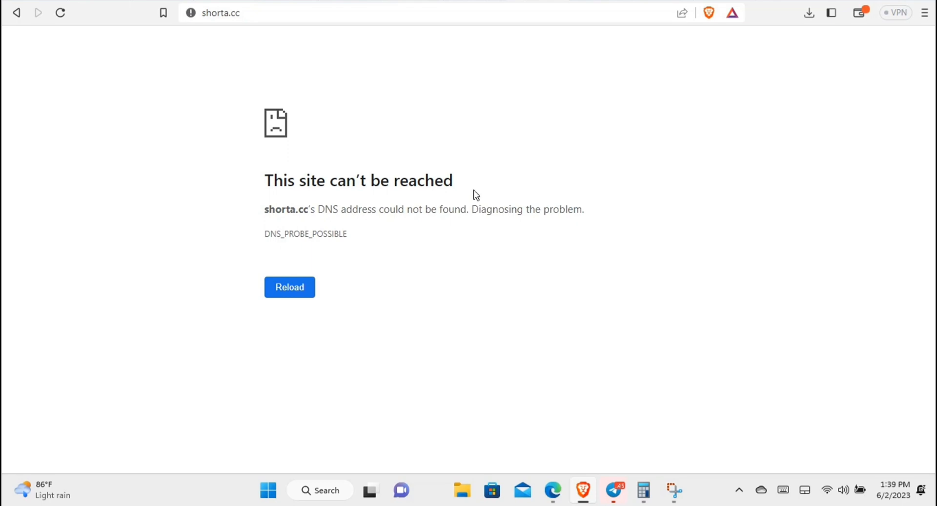
Switch to the archived November 2021 ryzex.net page
{"action": "left_click", "coordinate": [221, 13]}
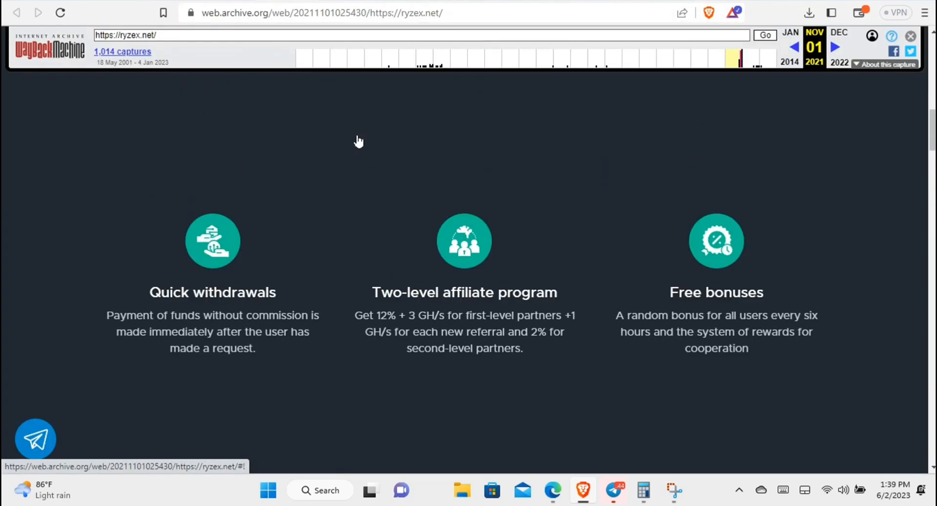
Scroll through the November 2021 ryzex.net archive, then zoom the page in
{"action": "scroll", "scroll_direction": "up", "scroll_amount": 3}
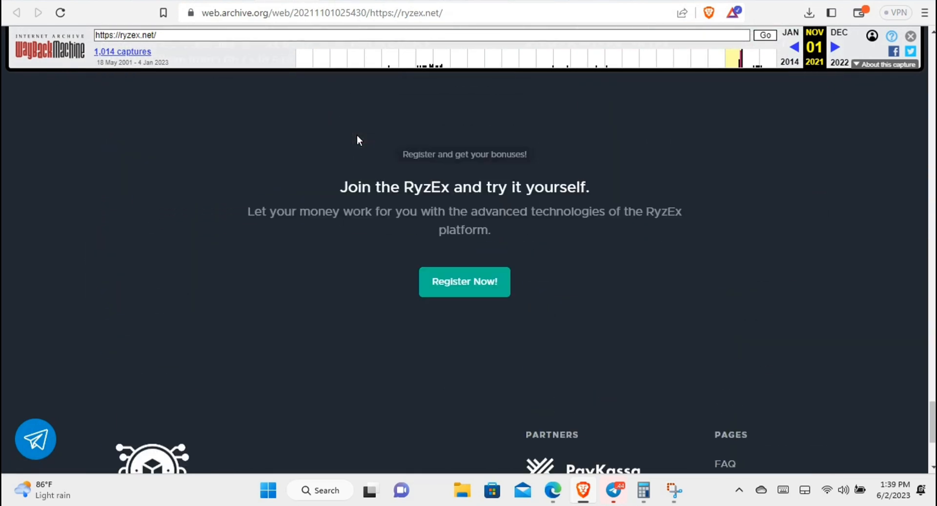
{"action": "scroll", "scroll_direction": "down", "scroll_amount": 3}
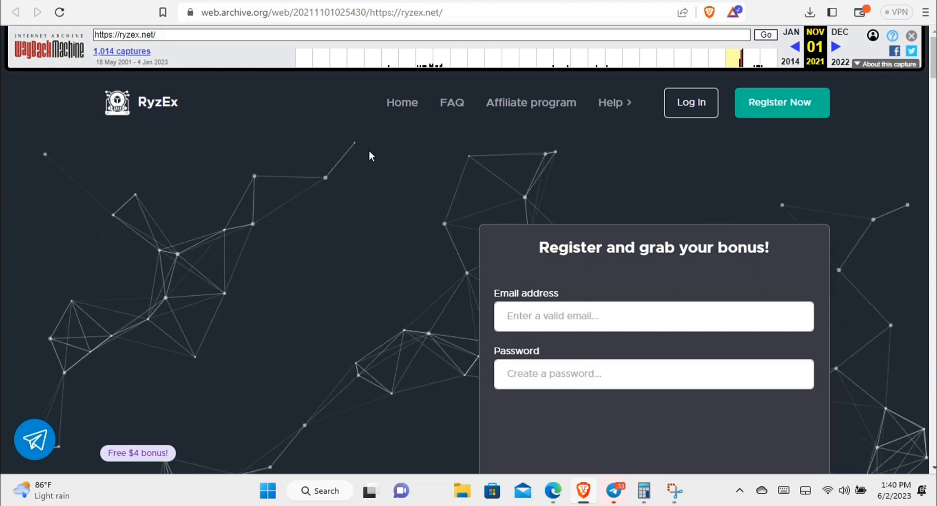
{"action": "scroll", "scroll_direction": "down", "scroll_amount": 3}
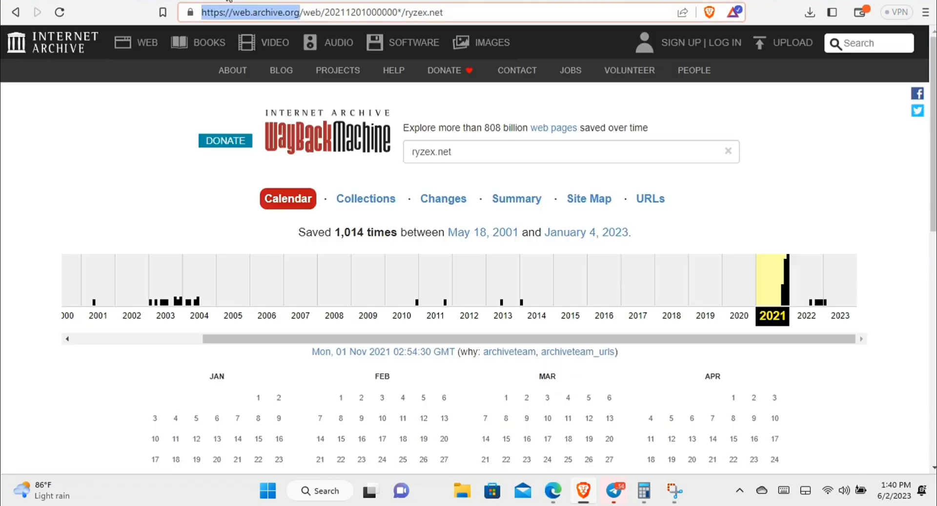
{"action": "key", "text": "ctrl+plus"}
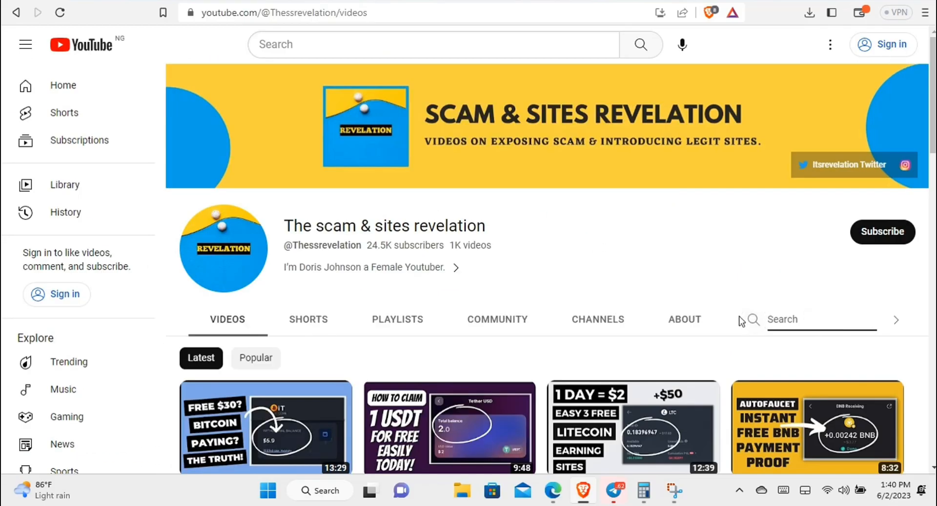
Search the channel for 'ryze' and scroll through the Ryzex warning video results
{"action": "type", "text": "ryzex"}
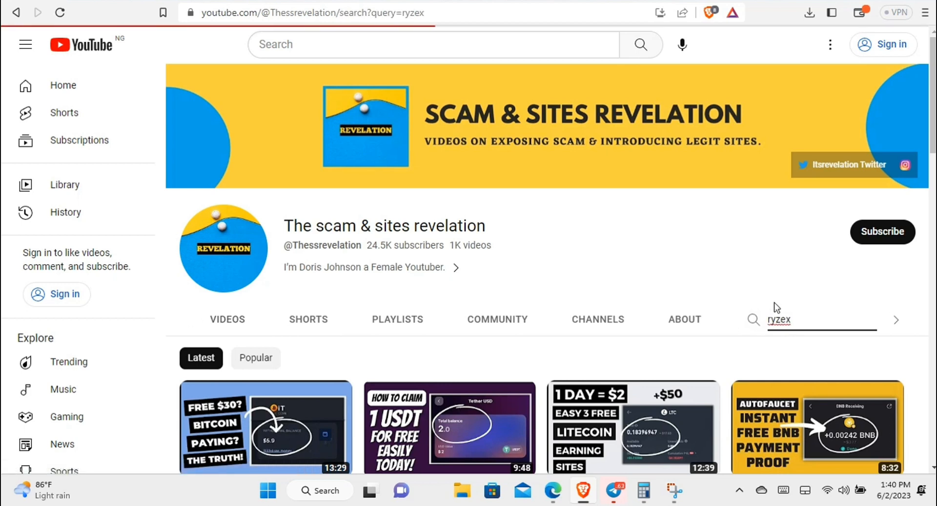
{"action": "key", "text": "Return"}
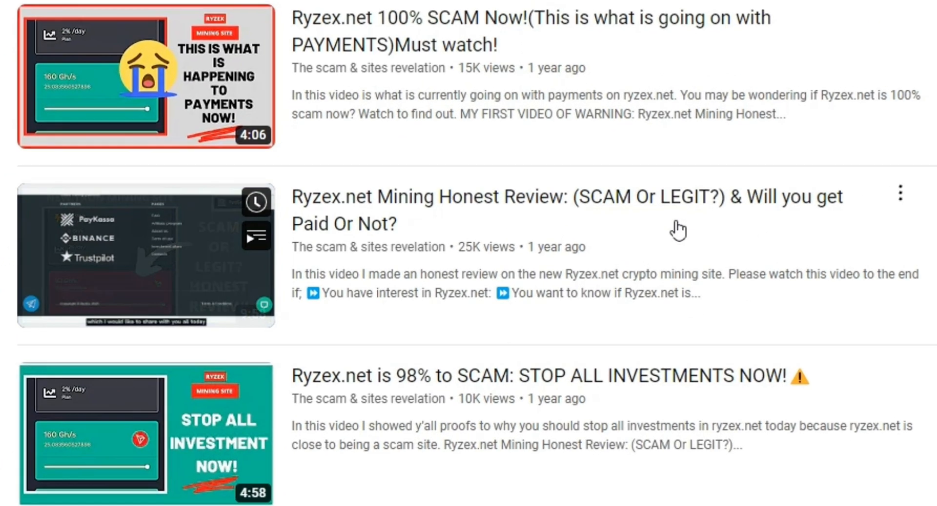
{"action": "scroll", "scroll_direction": "down", "scroll_amount": 3}
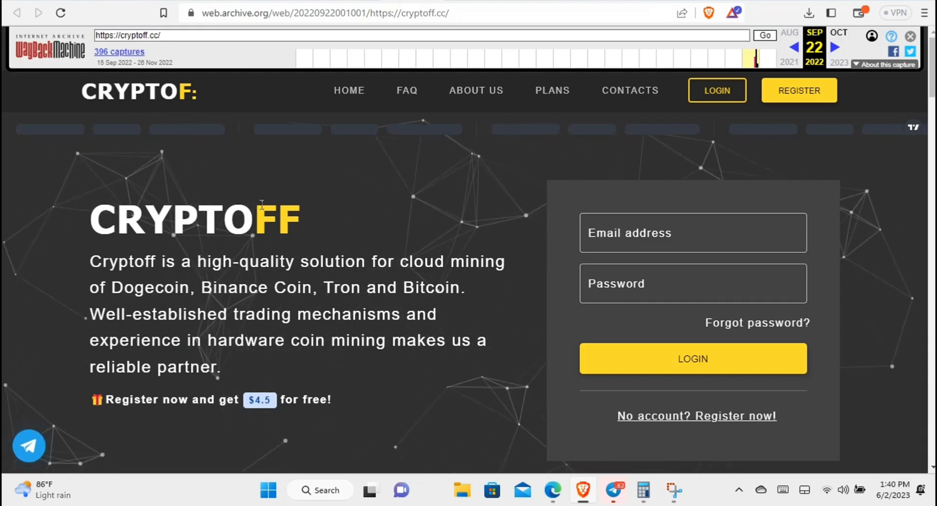
Scroll through the archived cryptoff.cc homepage and select a date on its capture calendar
{"action": "scroll", "scroll_direction": "down", "scroll_amount": 3}
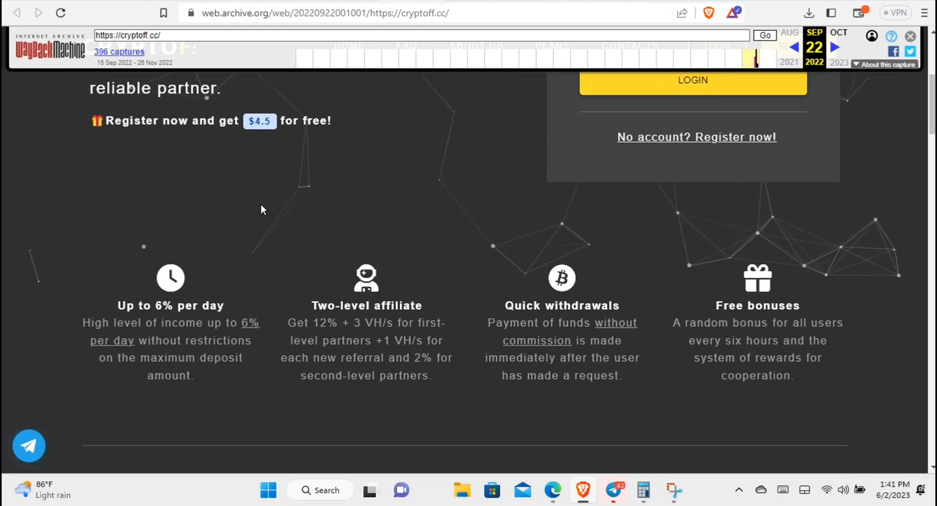
{"action": "scroll", "scroll_direction": "down", "scroll_amount": 3}
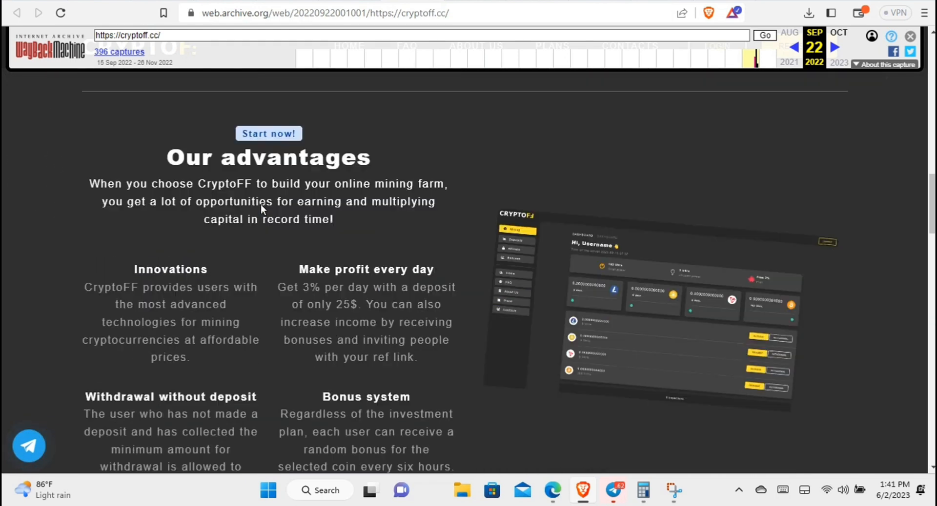
{"action": "scroll", "scroll_direction": "down", "scroll_amount": 3}
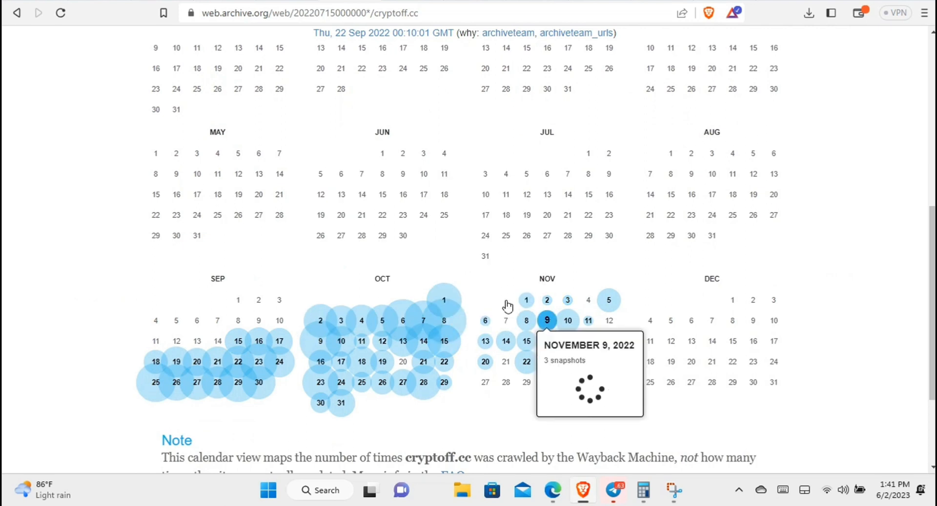
{"action": "left_click", "coordinate": [546, 320]}
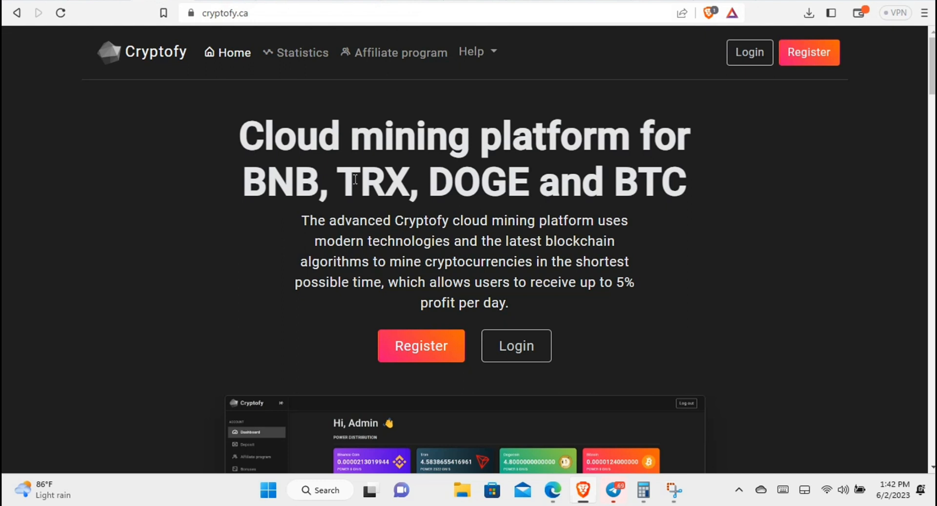
Scroll cryptofy.ca down to the Recent Deposits table and back up
{"action": "scroll", "scroll_direction": "down", "scroll_amount": 3}
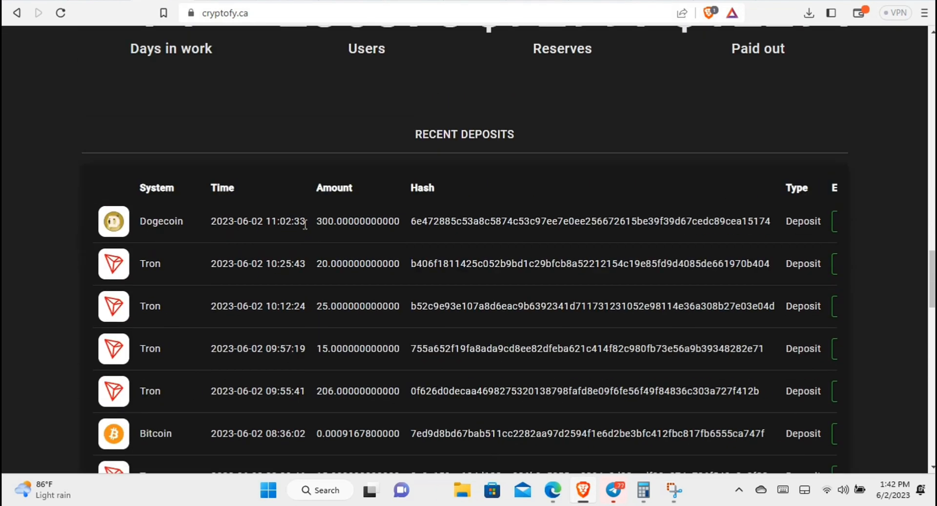
{"action": "scroll", "scroll_direction": "up", "scroll_amount": 3}
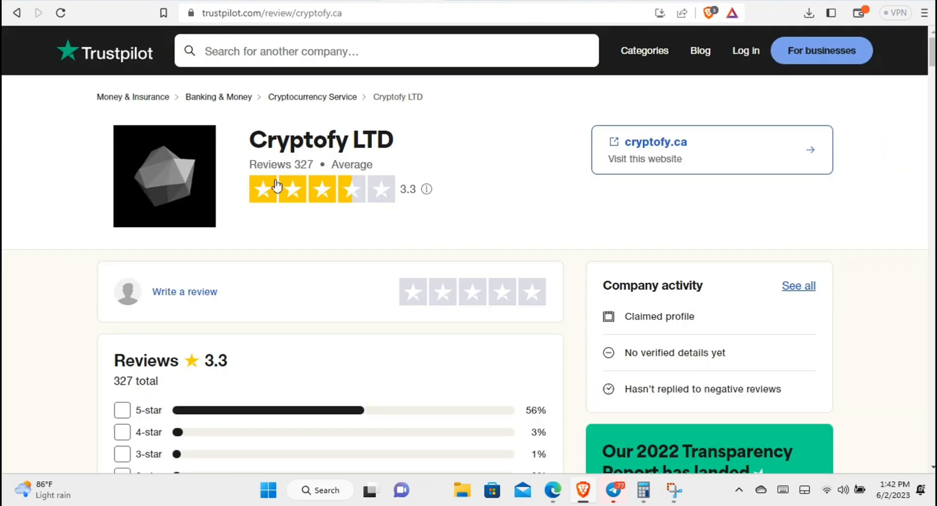
{"action": "mouse_move", "coordinate": [367, 231]}
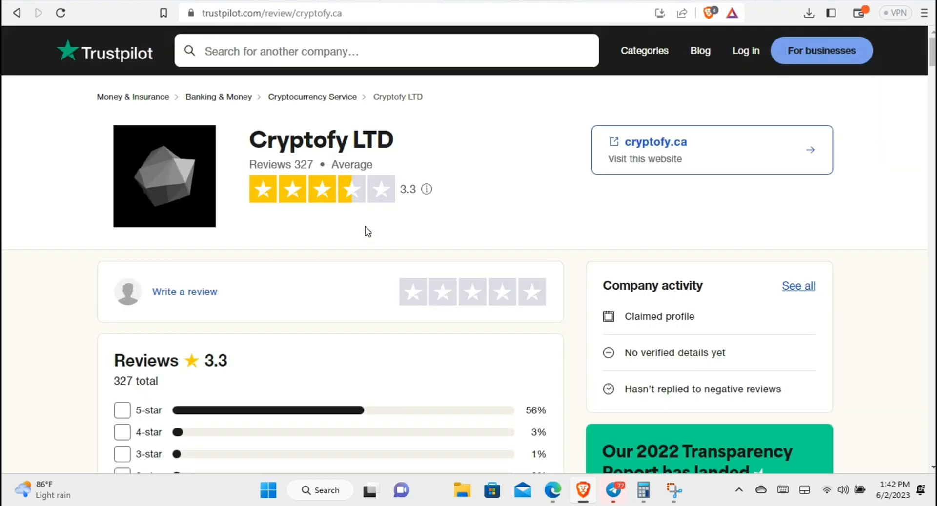
Filter Cryptofy LTD's Trustpilot reviews to 1-star and scroll through the complaints
{"action": "scroll", "scroll_direction": "down", "scroll_amount": 3}
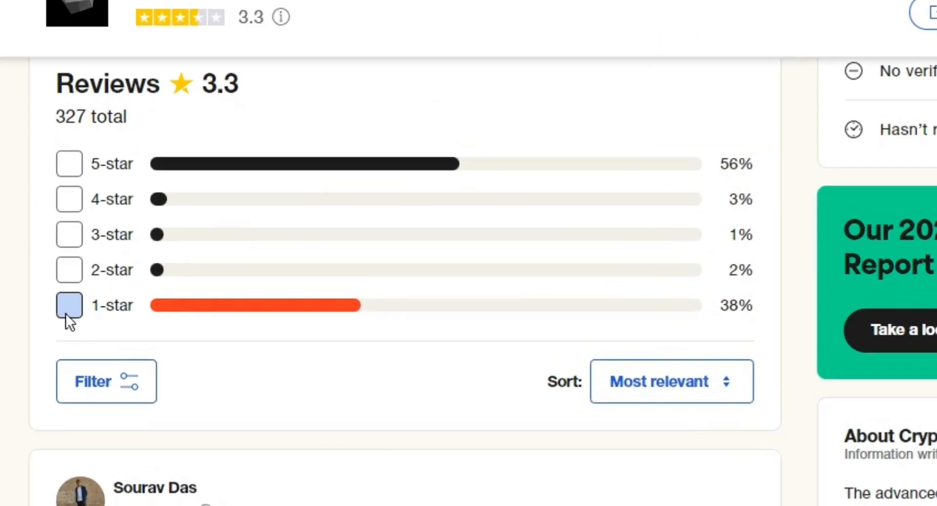
{"action": "left_click", "coordinate": [68, 305]}
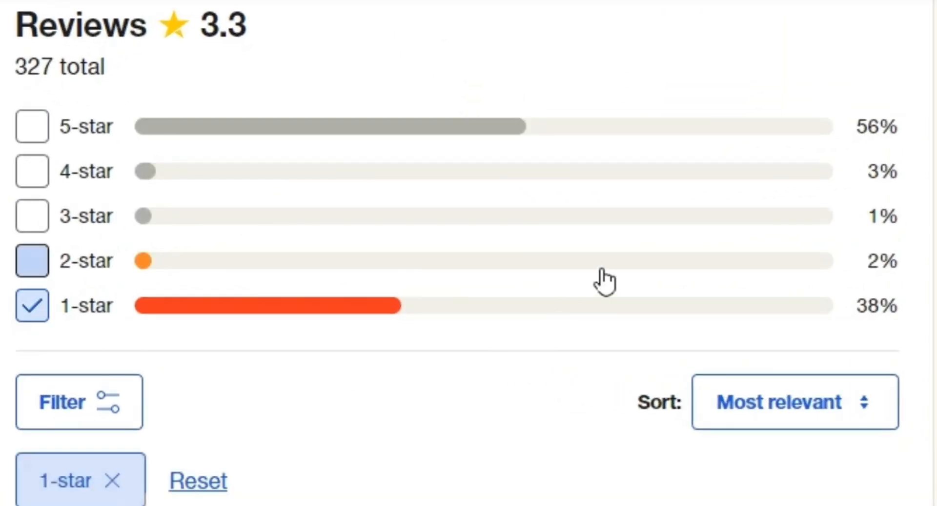
{"action": "left_click", "coordinate": [32, 261]}
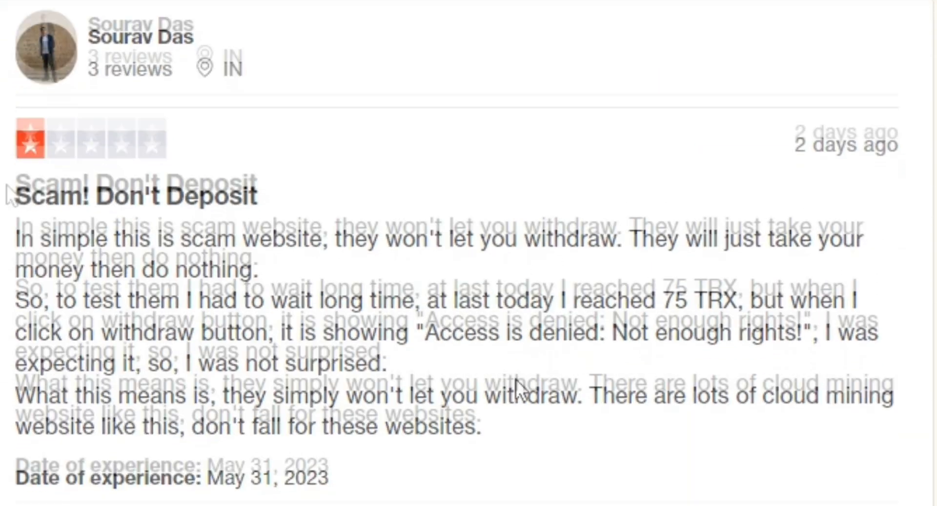
{"action": "scroll", "scroll_direction": "down", "scroll_amount": 3}
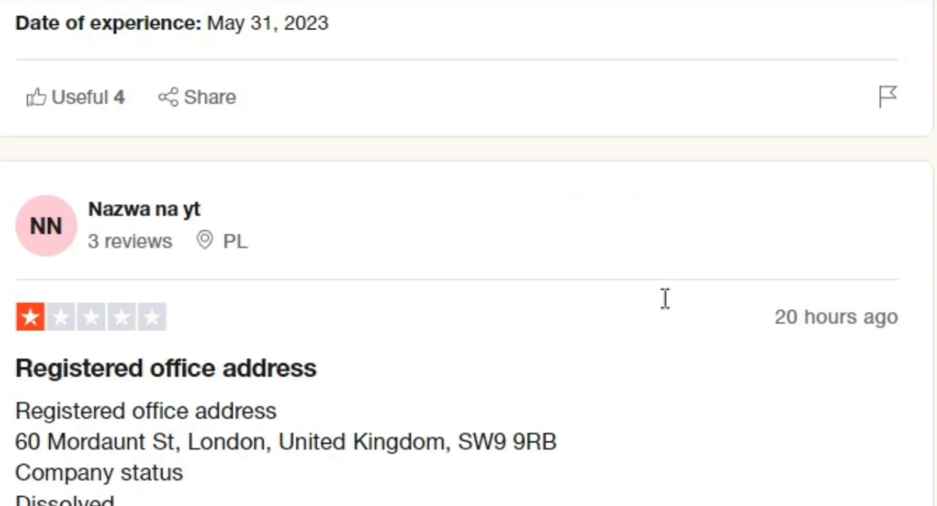
{"action": "scroll", "scroll_direction": "up", "scroll_amount": 3}
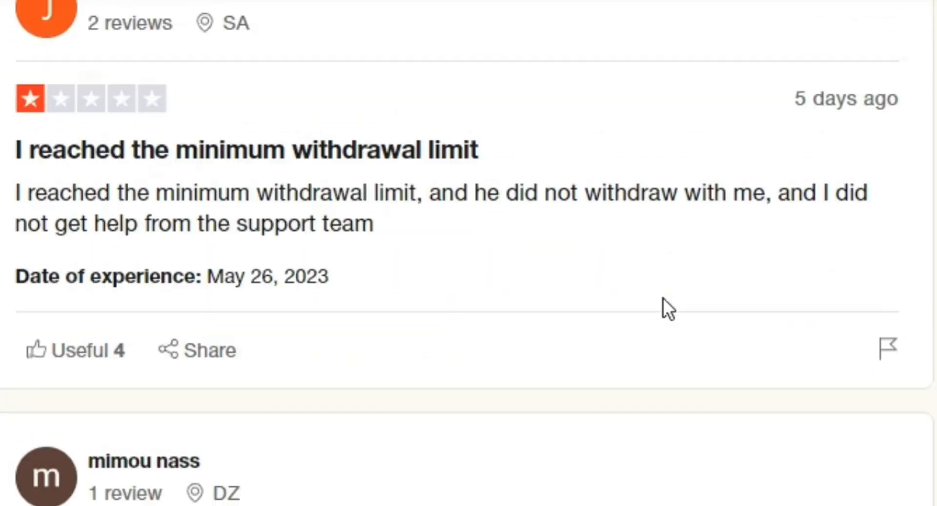
{"action": "scroll", "scroll_direction": "up", "scroll_amount": 3}
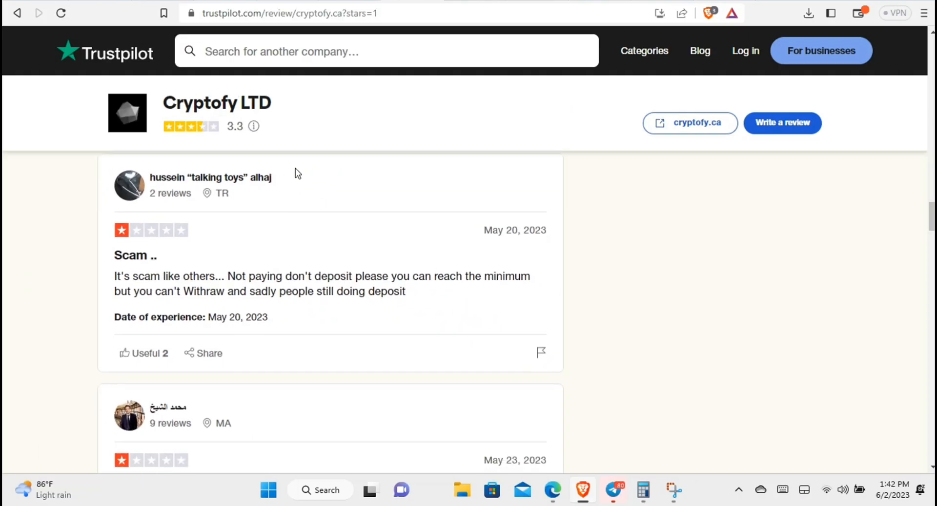
Scroll cryptofy.ca through its plans, profit calculator and 71-days-in-work statistics
{"action": "left_click", "coordinate": [689, 123]}
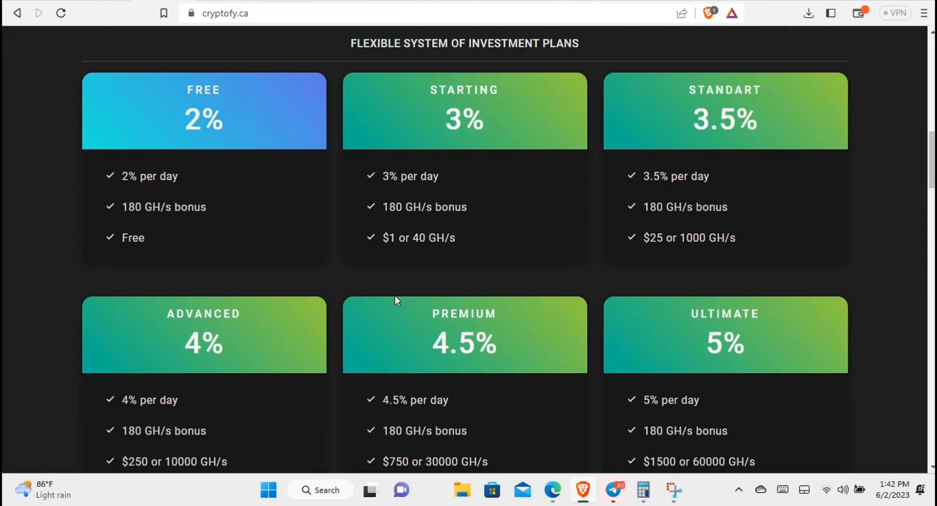
{"action": "scroll", "scroll_direction": "down", "scroll_amount": 3}
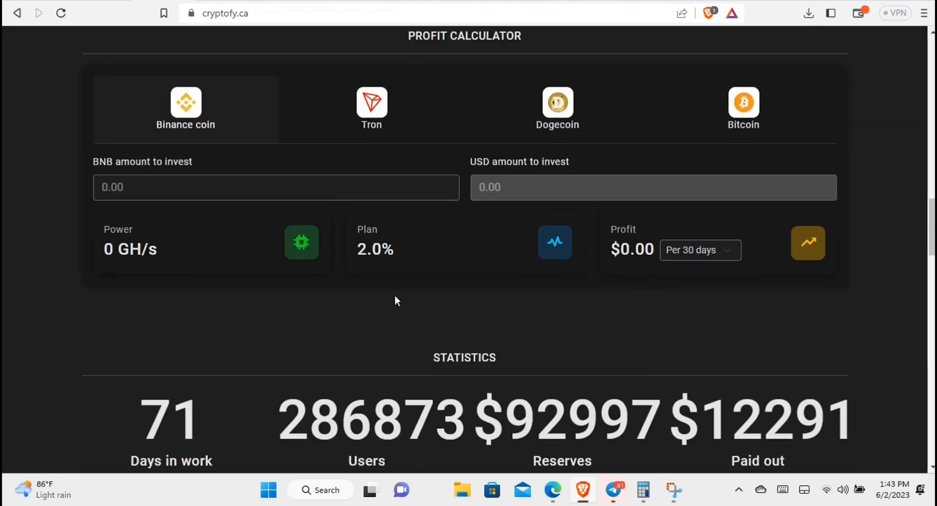
{"action": "scroll", "scroll_direction": "down", "scroll_amount": 3}
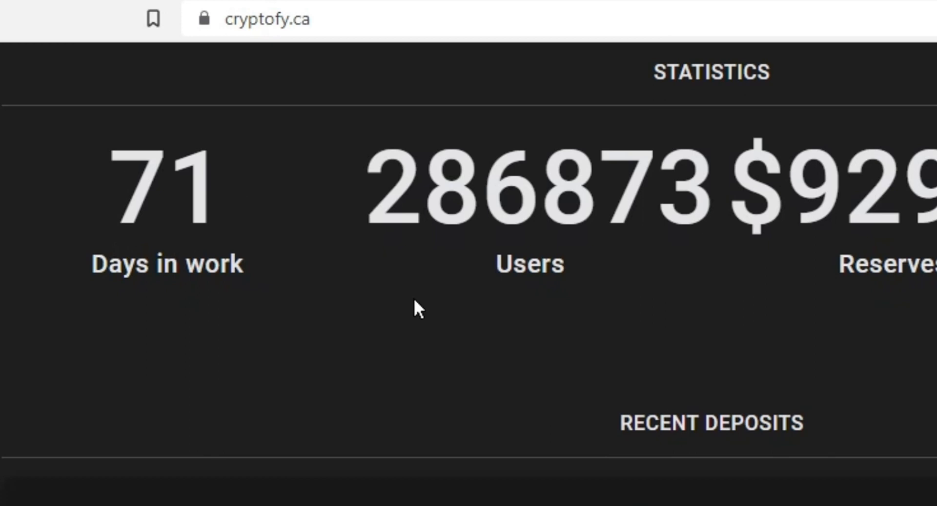
{"action": "mouse_move", "coordinate": [607, 298]}
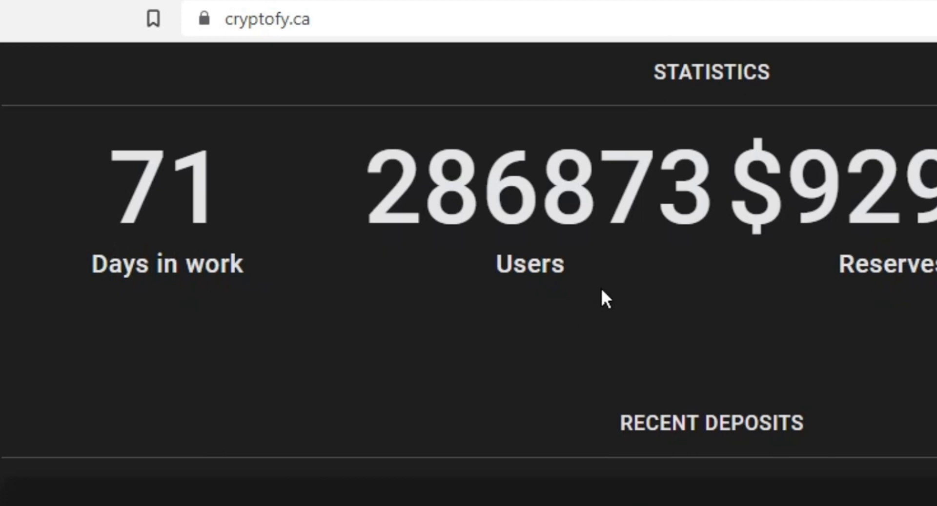
{"action": "scroll", "scroll_direction": "down", "scroll_amount": 3}
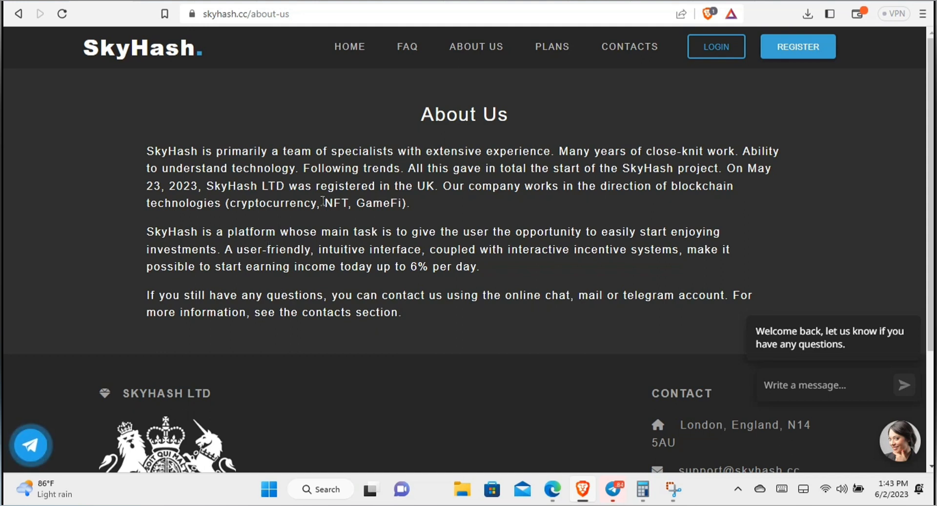
{"action": "mouse_move", "coordinate": [295, 35]}
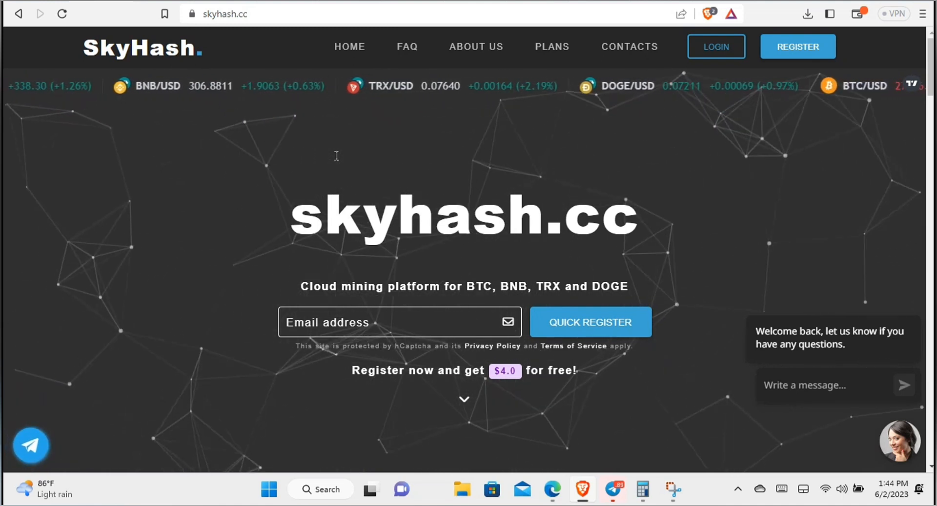
{"action": "mouse_move", "coordinate": [482, 155]}
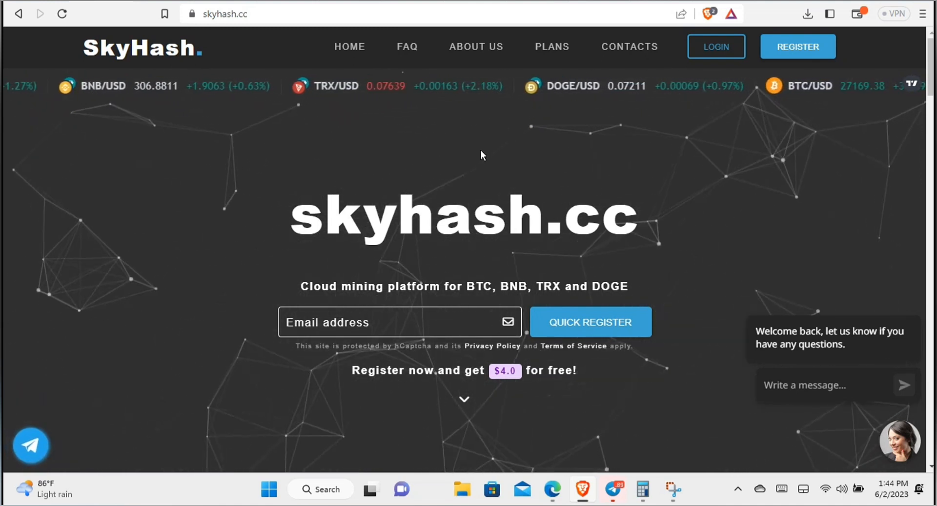